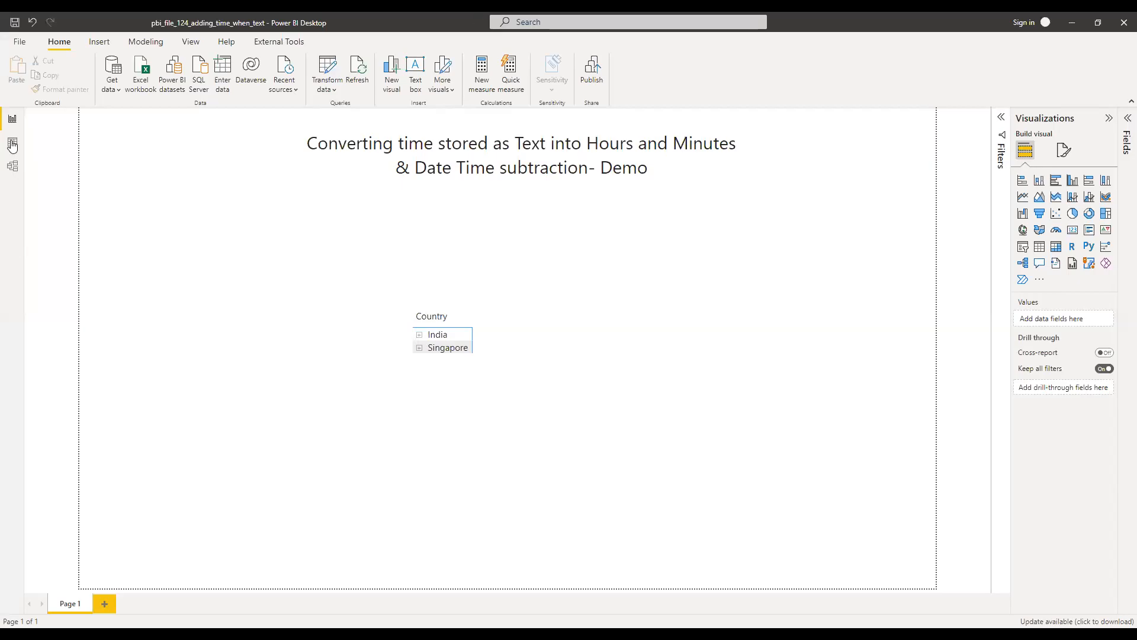
Step: Show fact_order's rows in Data view and inspect the text-typed Time_Taken_Hours_mins_sec column
left_click(12, 144)
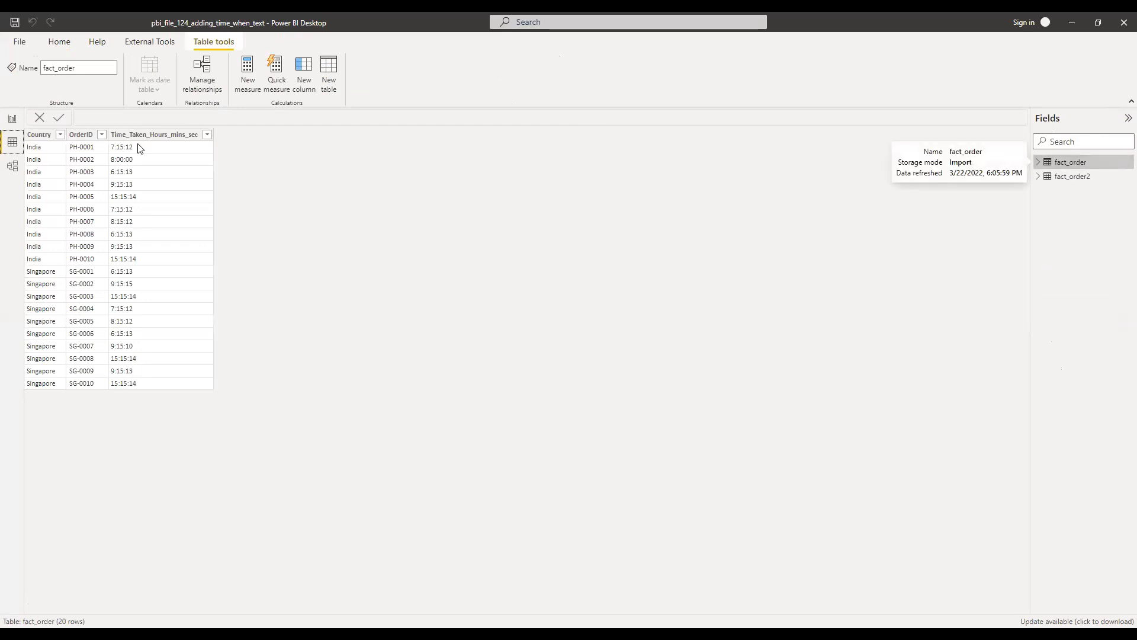
mouse_move(159, 394)
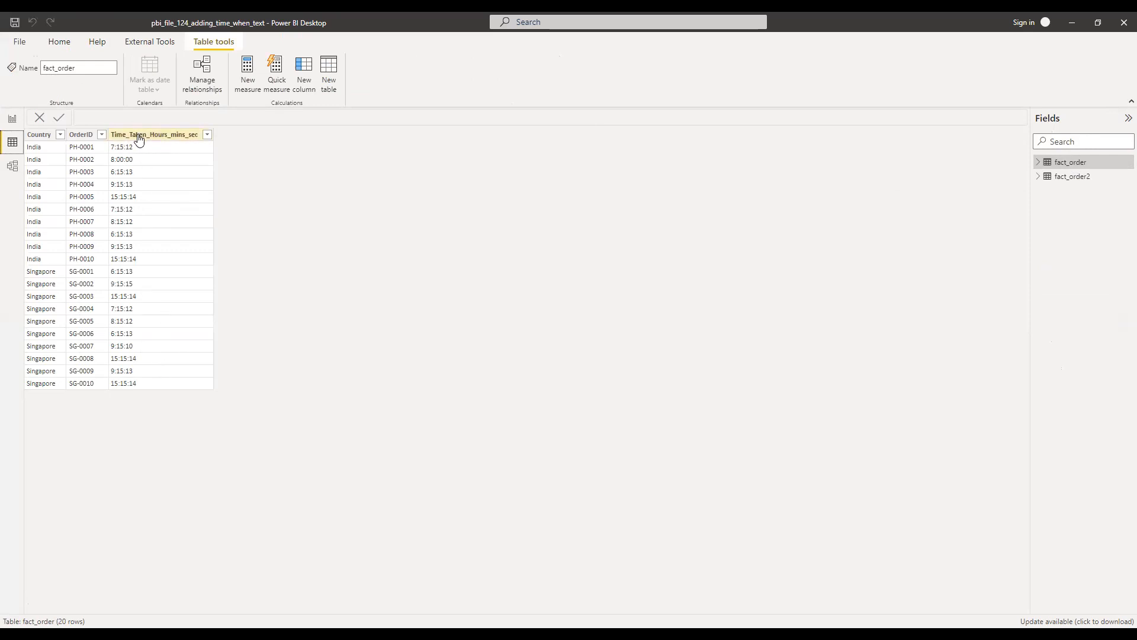
left_click(153, 133)
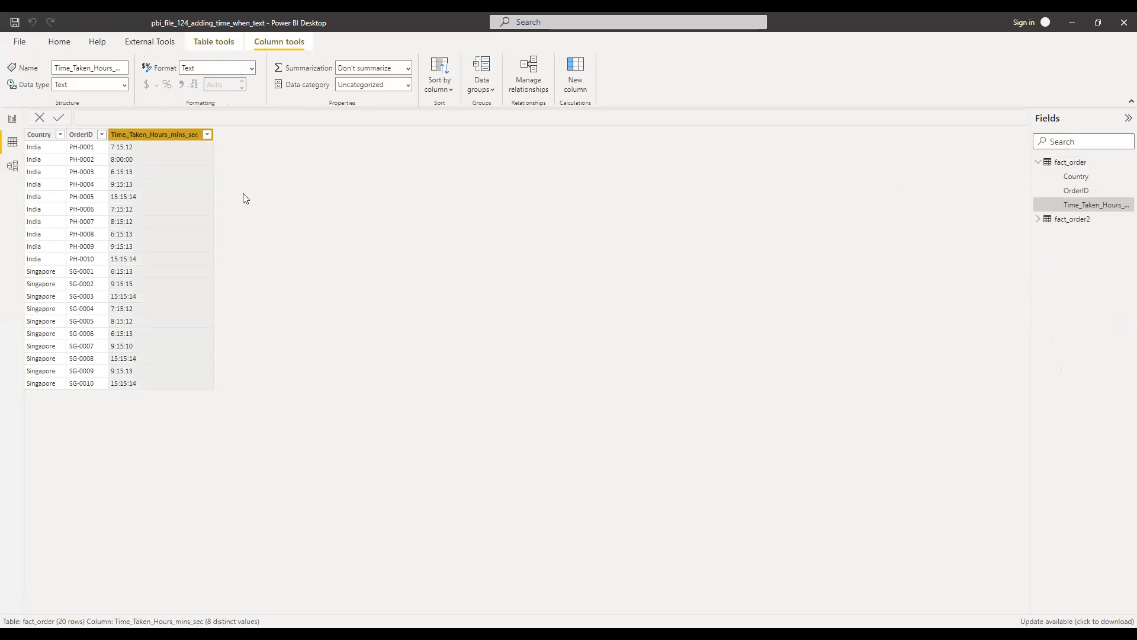
mouse_move(164, 270)
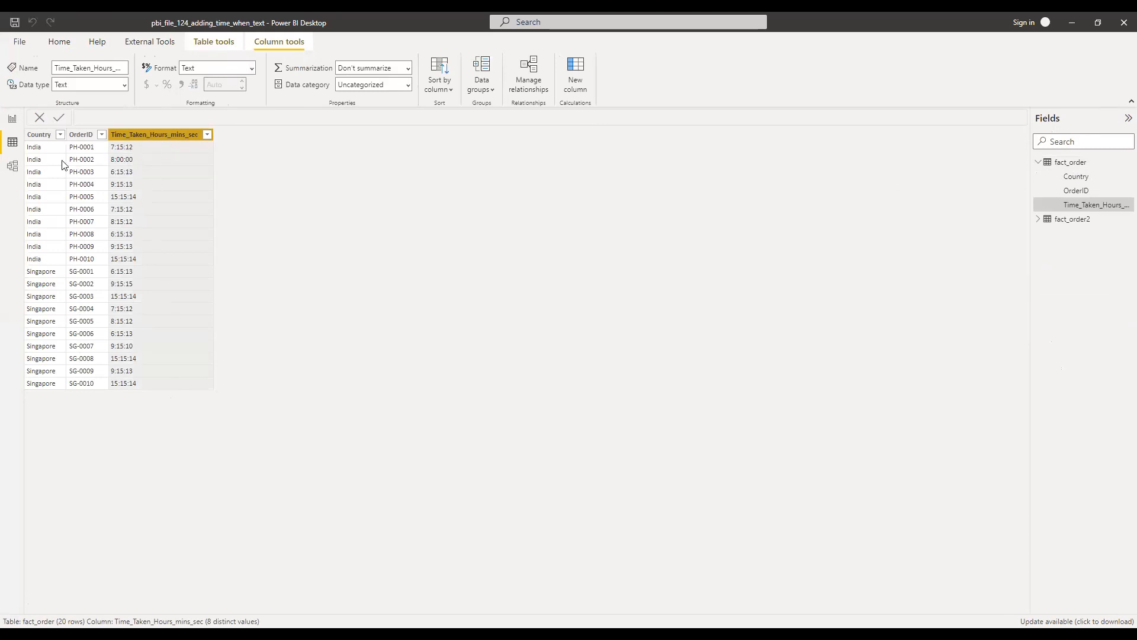
mouse_move(261, 276)
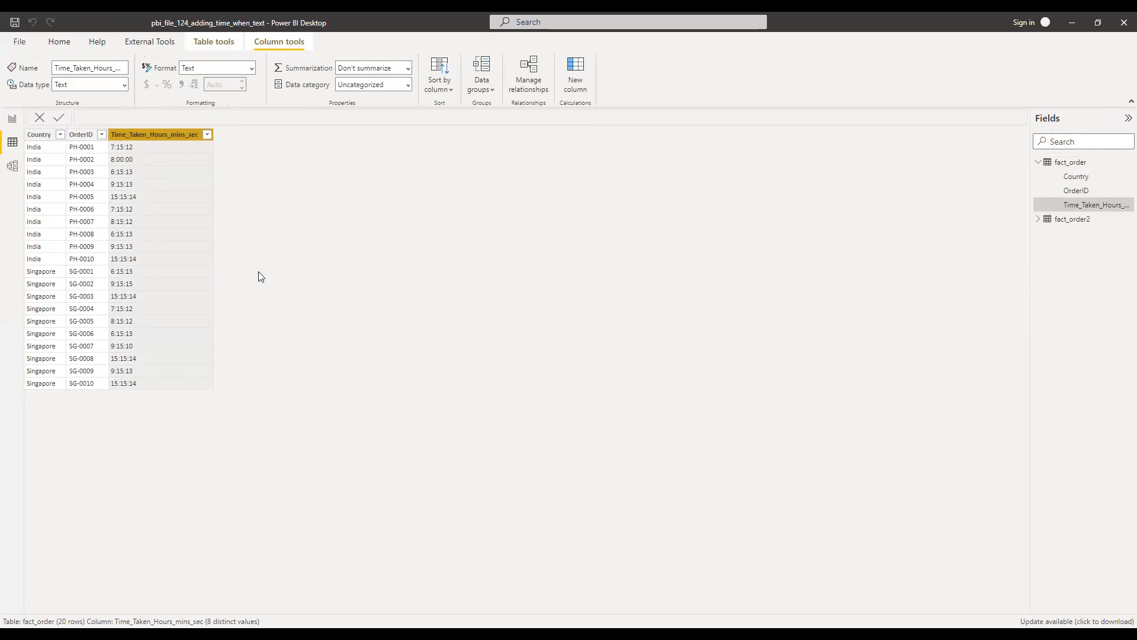
mouse_move(145, 363)
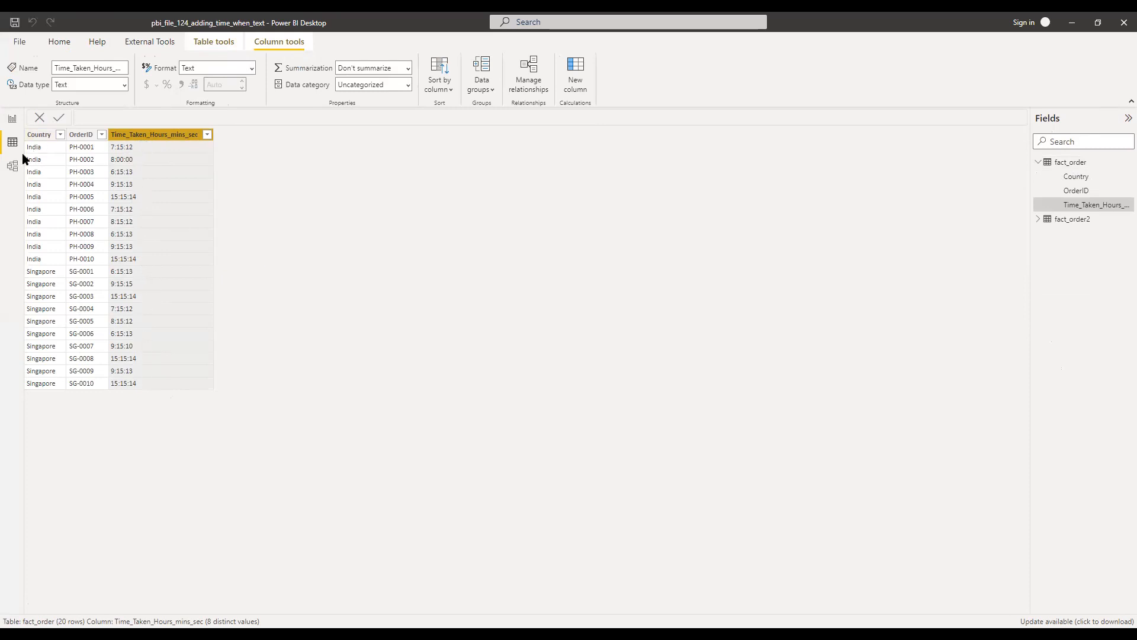
mouse_move(56, 298)
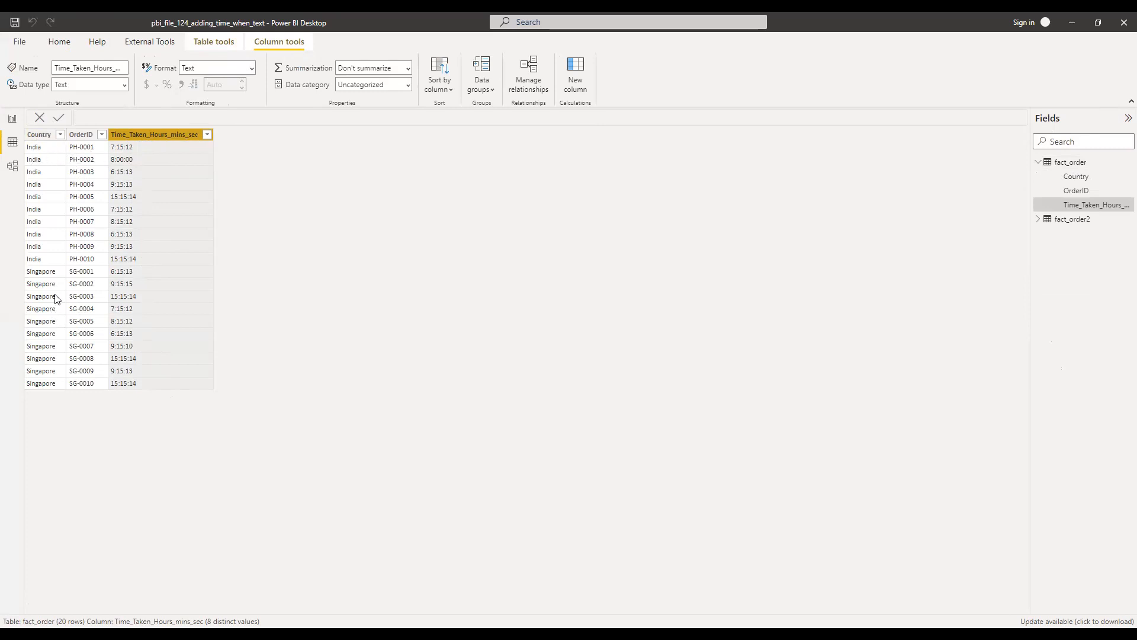
mouse_move(274, 184)
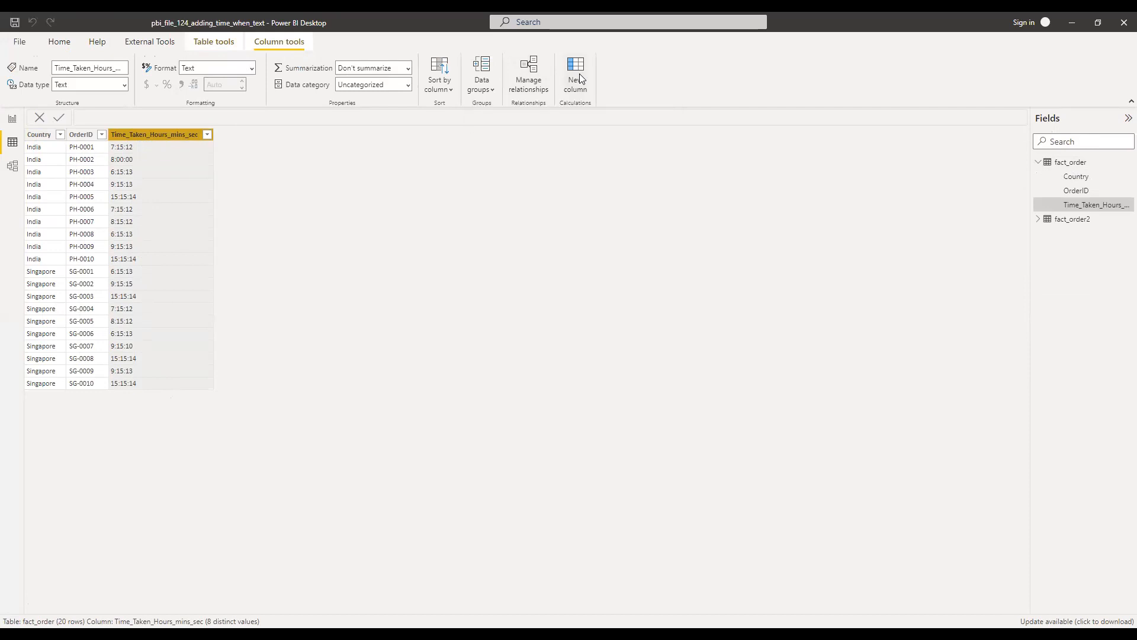
mouse_move(303, 140)
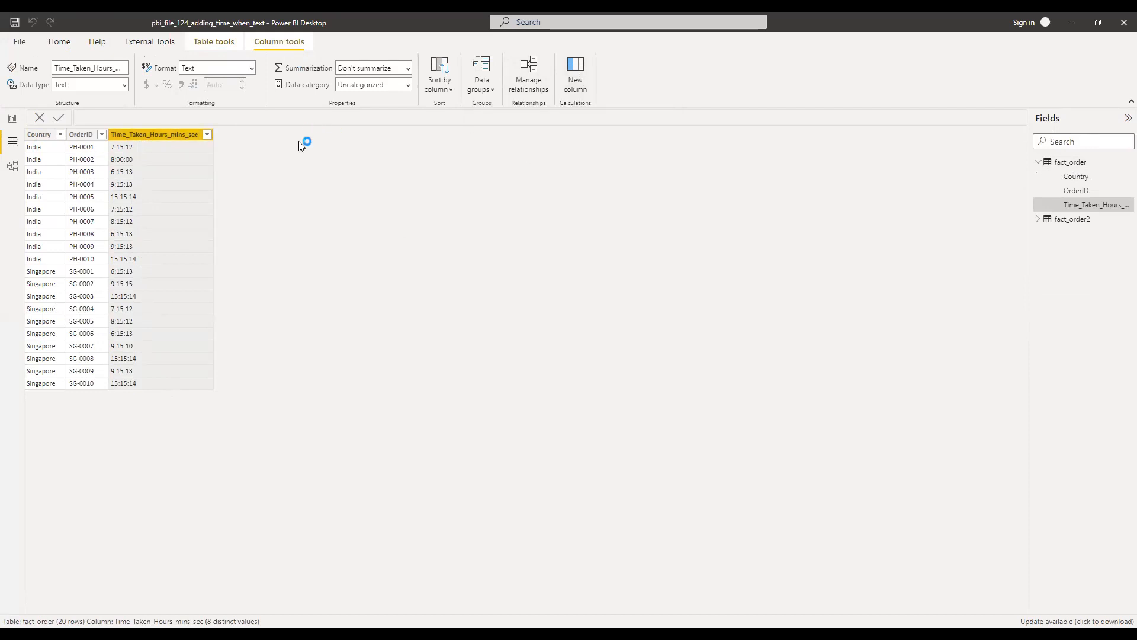
mouse_move(290, 171)
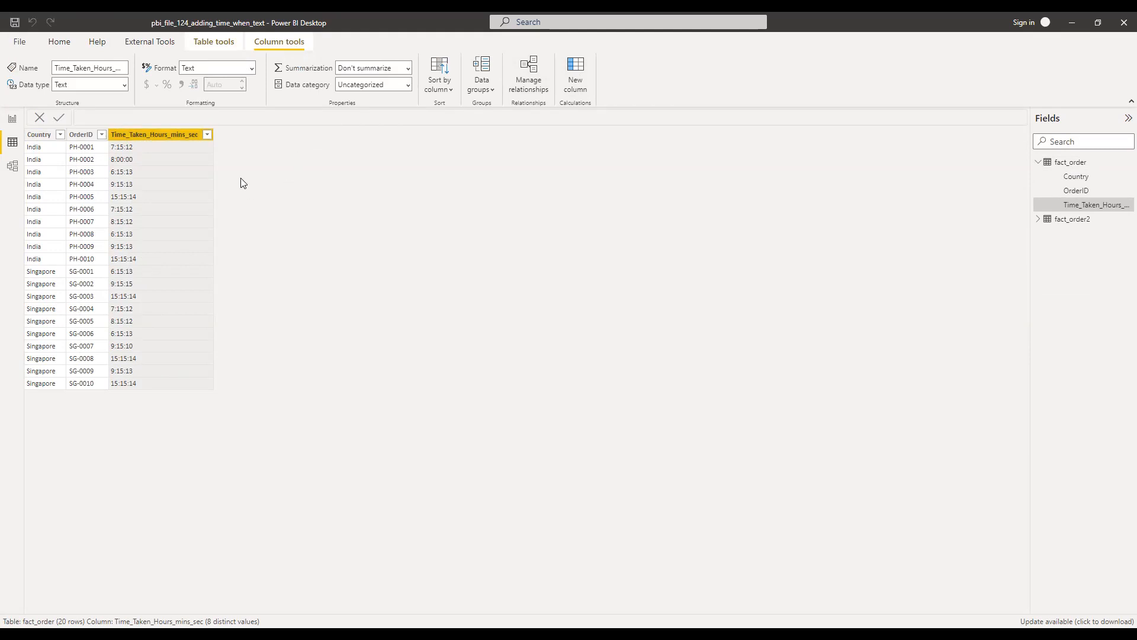
Step: Add a calculated column Time_taken_hours = HOUR(fact_order[Time_Taken_Hours_mins_sec])
left_click(575, 72)
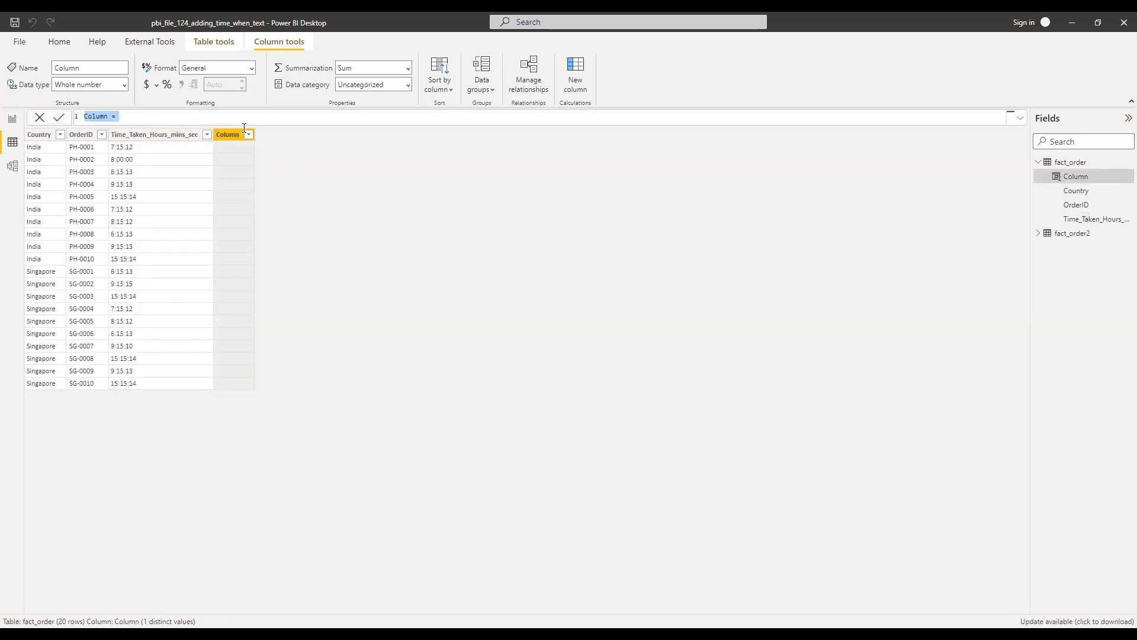
type("Time_taken_")
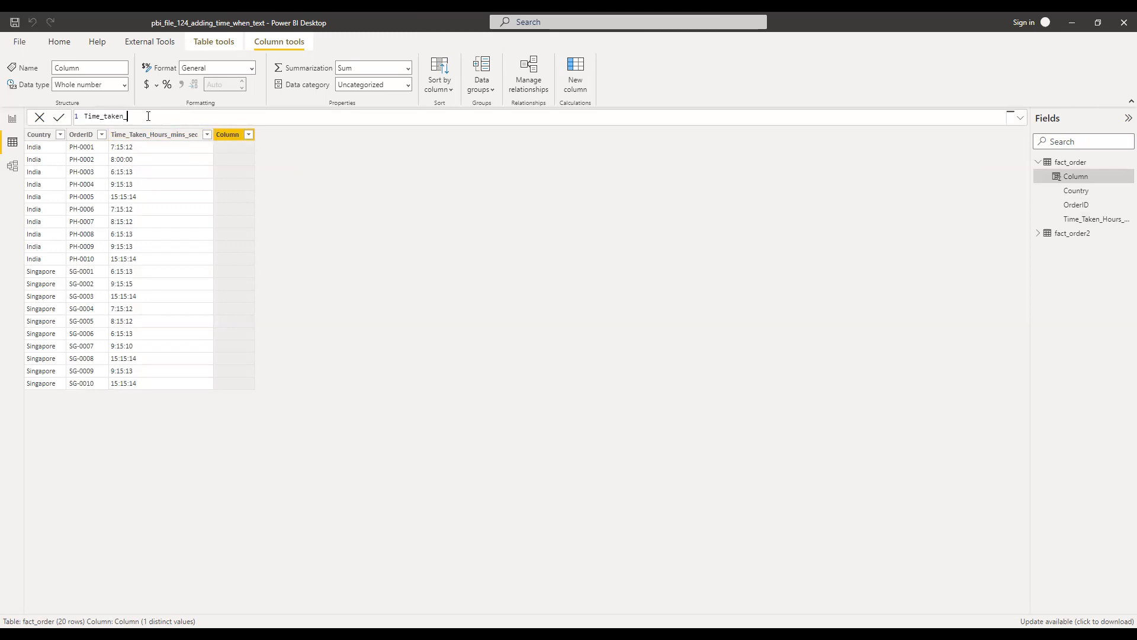
type("hours =")
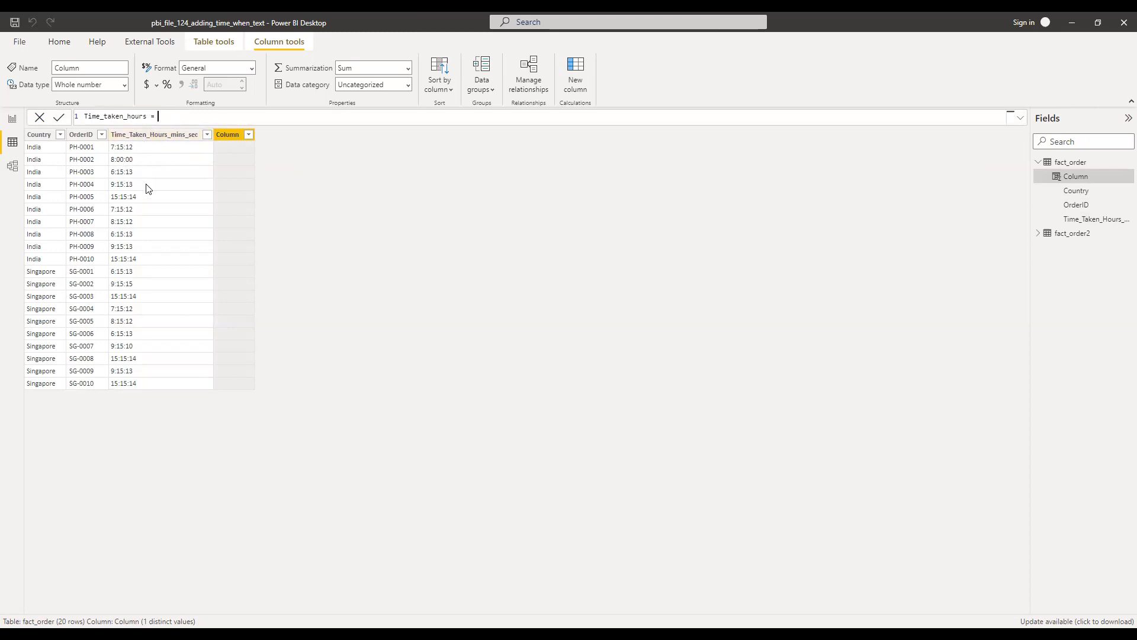
type("hour")
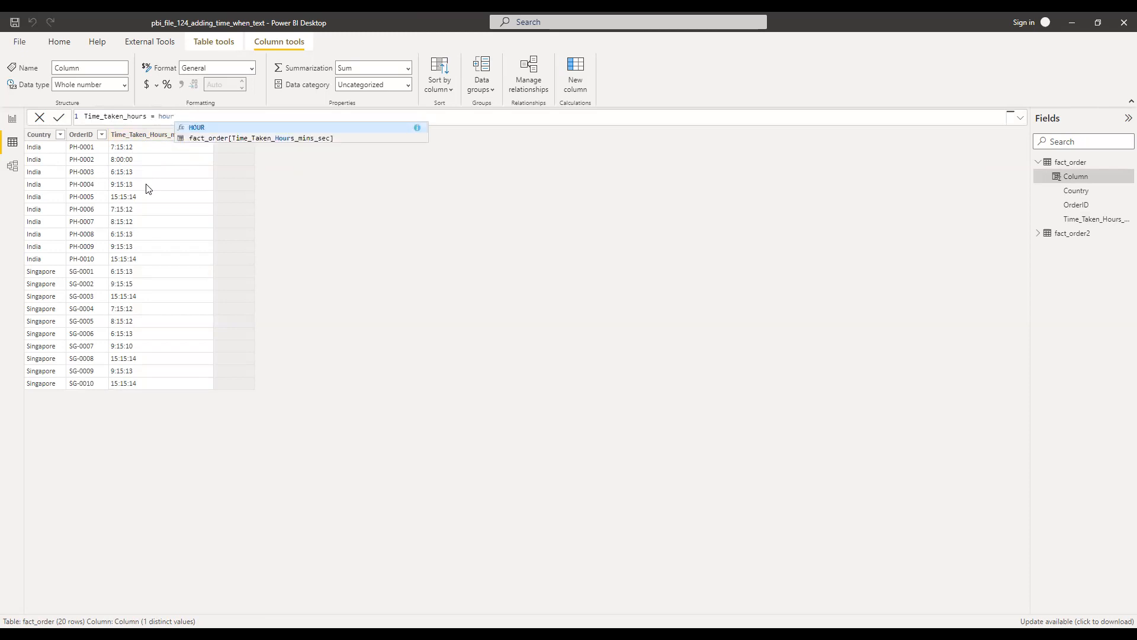
type("(")
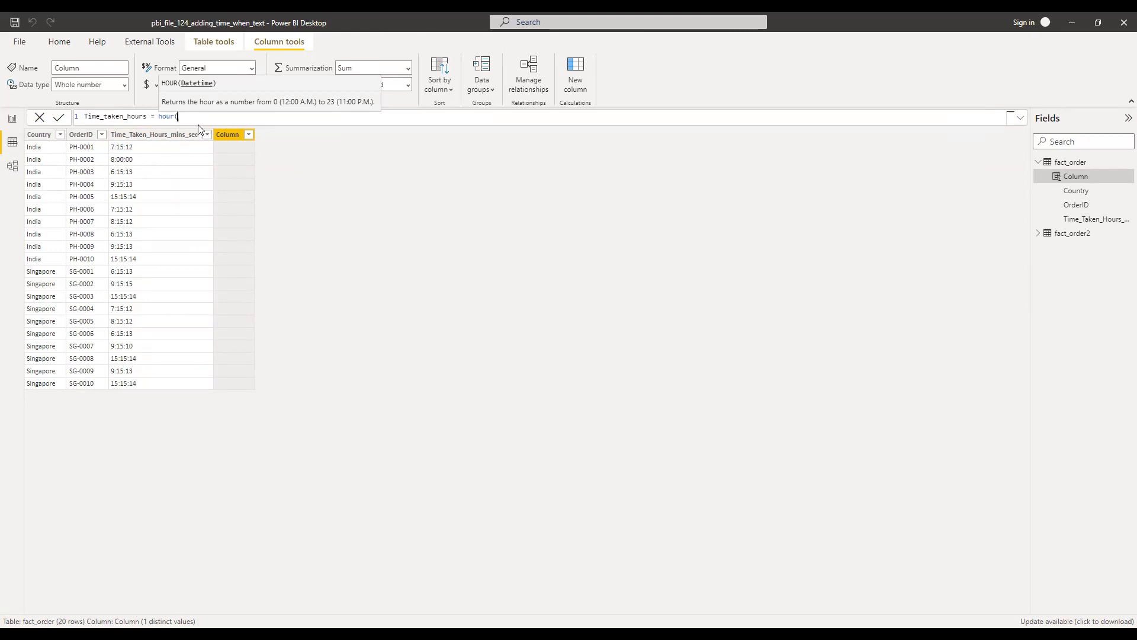
type("t")
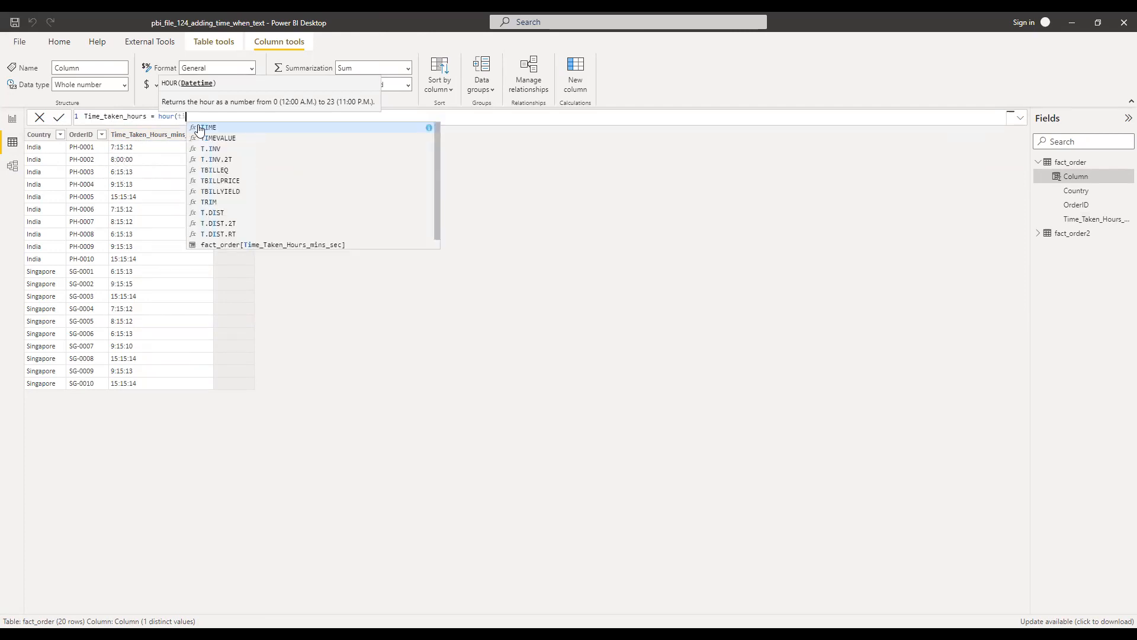
type("ime_Taken_Hours_mins_sec]")
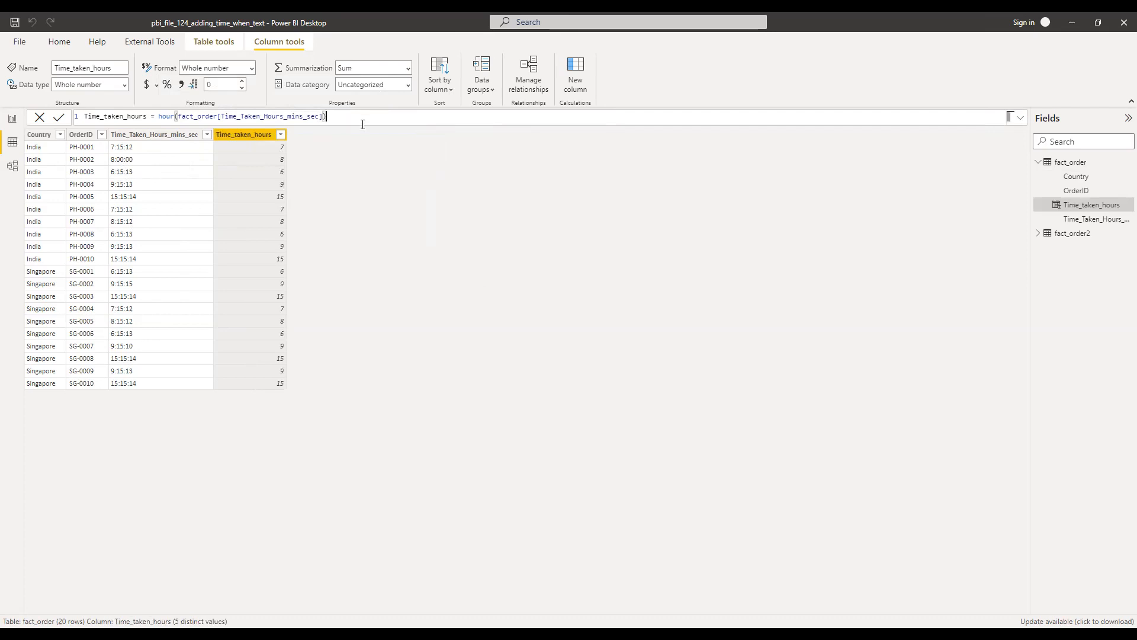
Step: Extend the formula to HOUR(...)*60 + MINUTE(...) of Time_Taken_Hours_mins_sec
type("*")
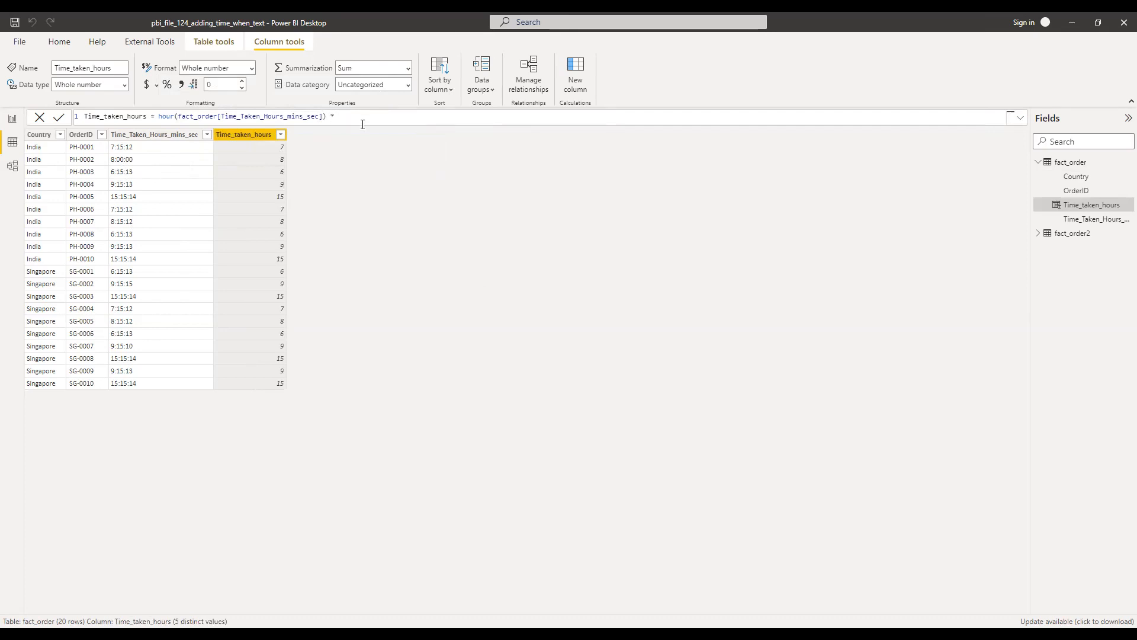
type("60")
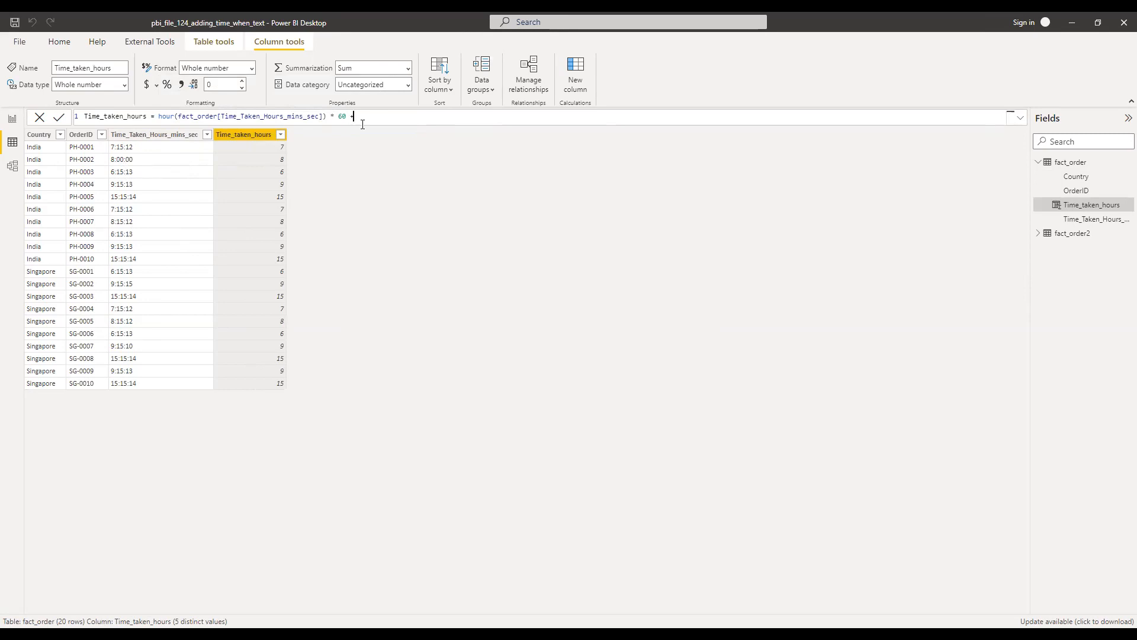
type("+ min")
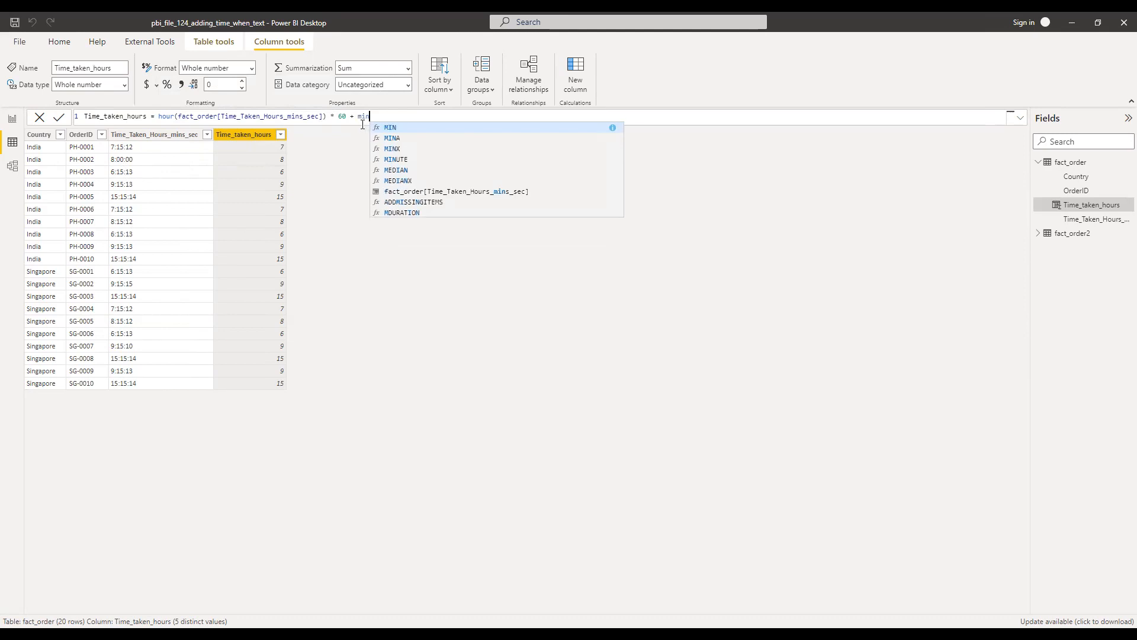
type("u")
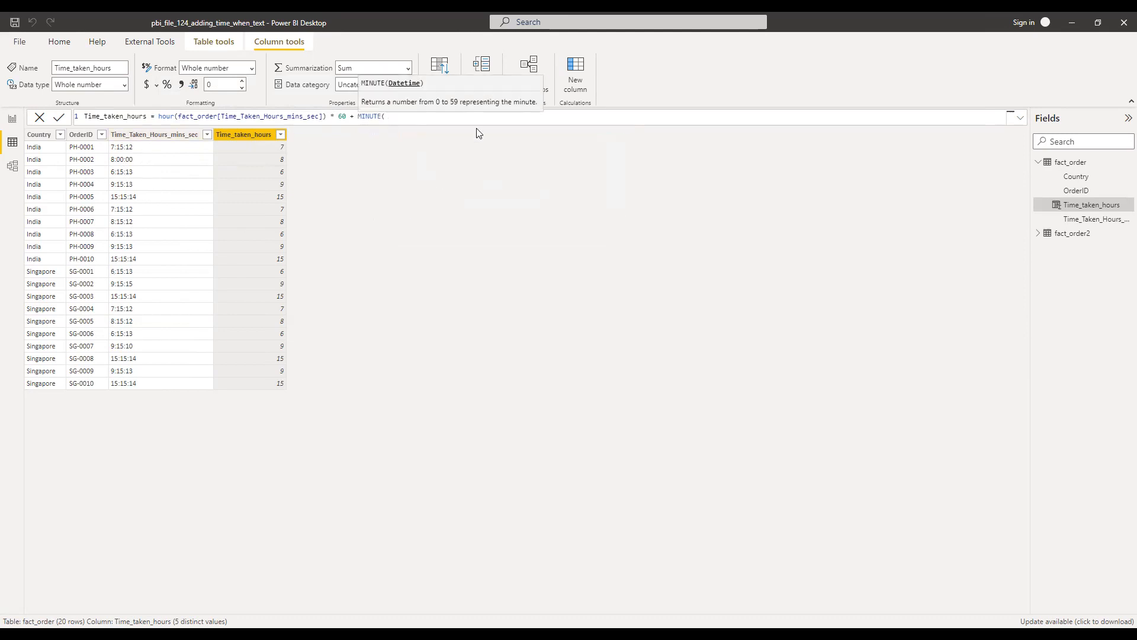
type("tim")
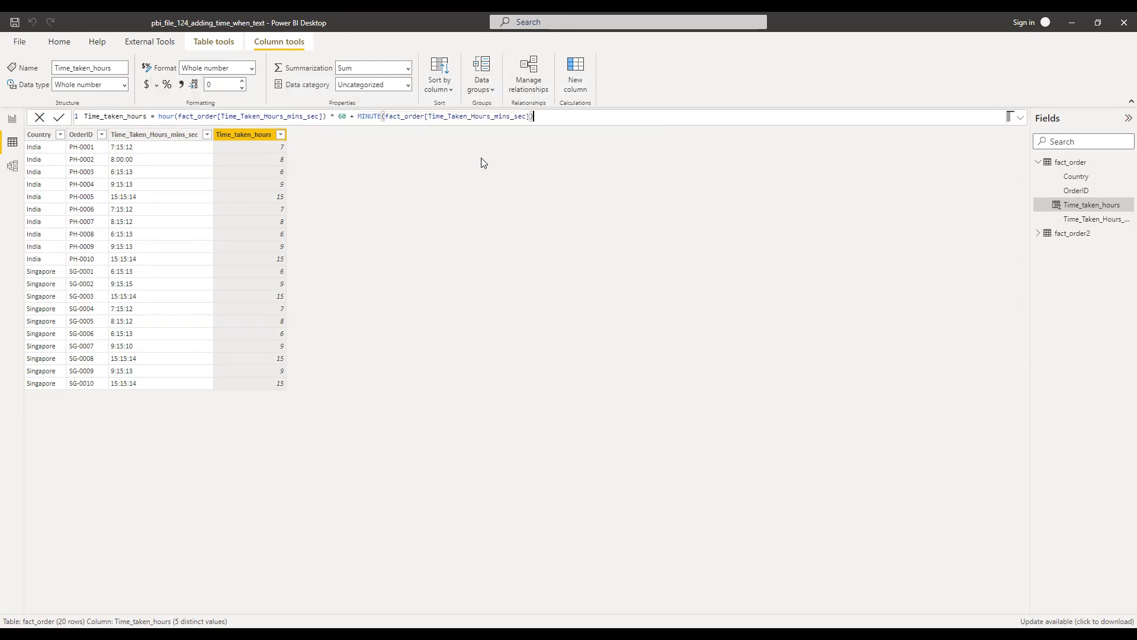
Step: Add + DIVIDE(SECOND(fact_order[Time_Taken_Hours_mins_sec]),60) and commit the total-minutes column
type("+")
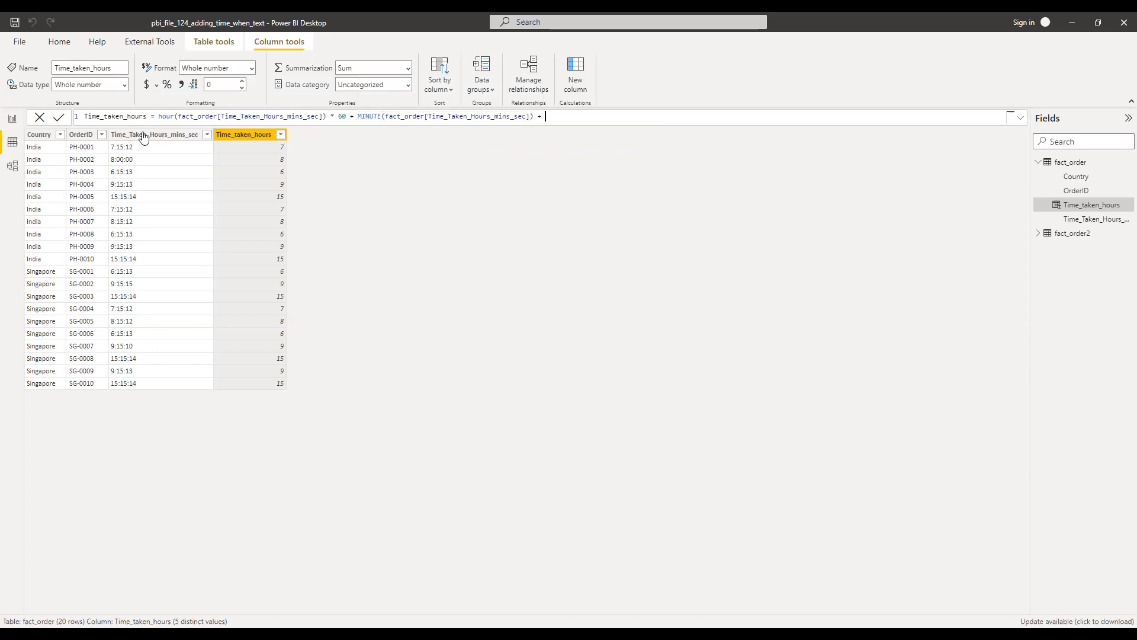
type("d")
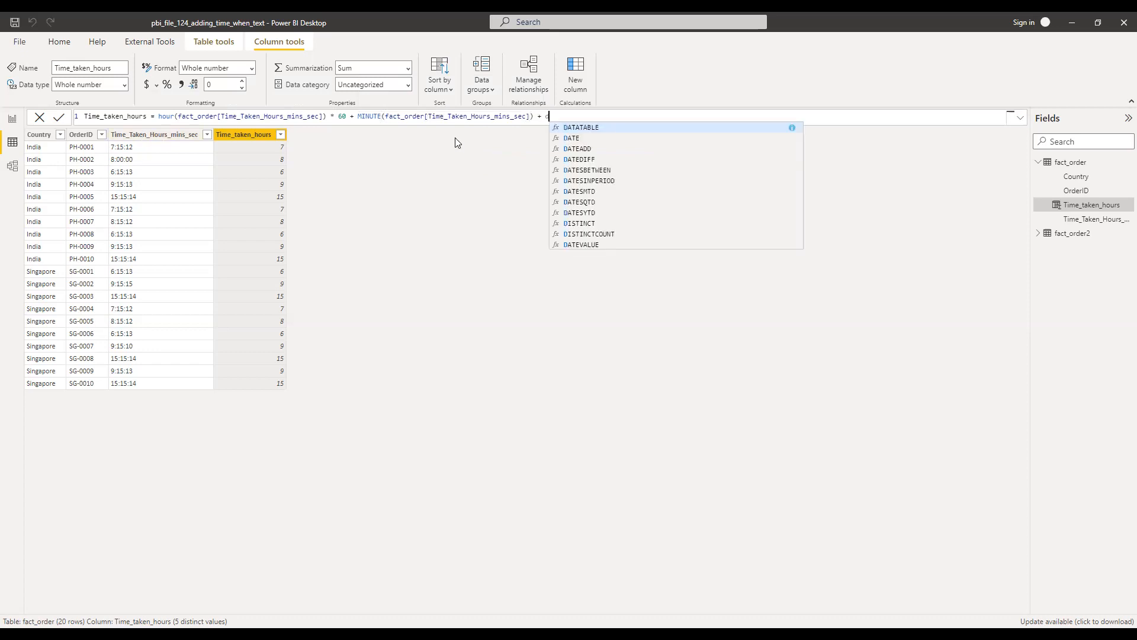
type("second")
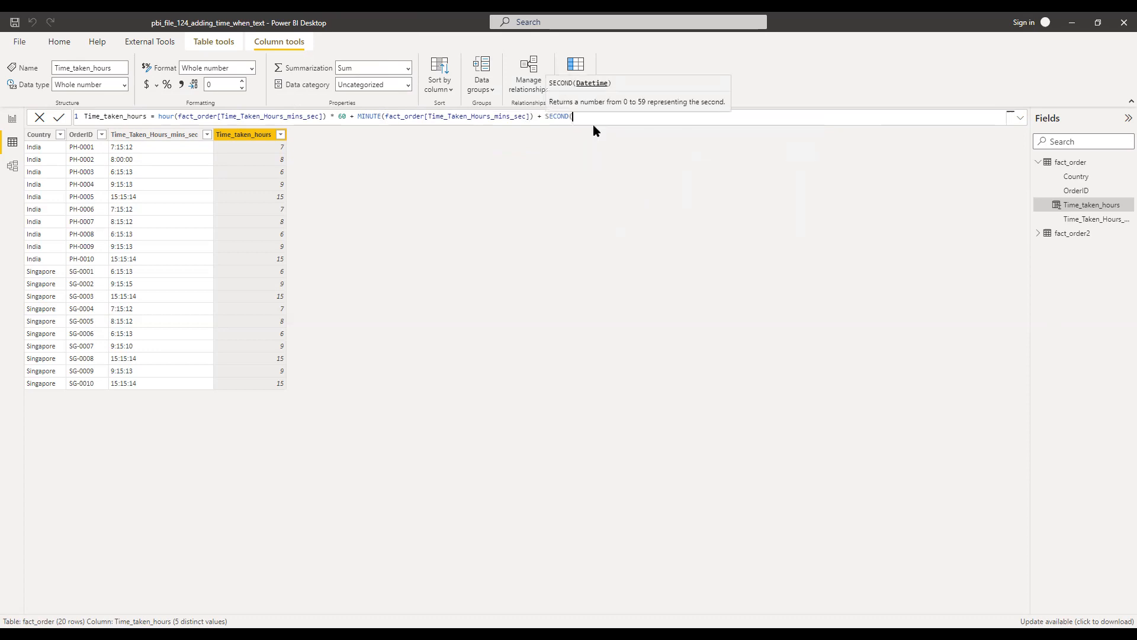
mouse_move(596, 243)
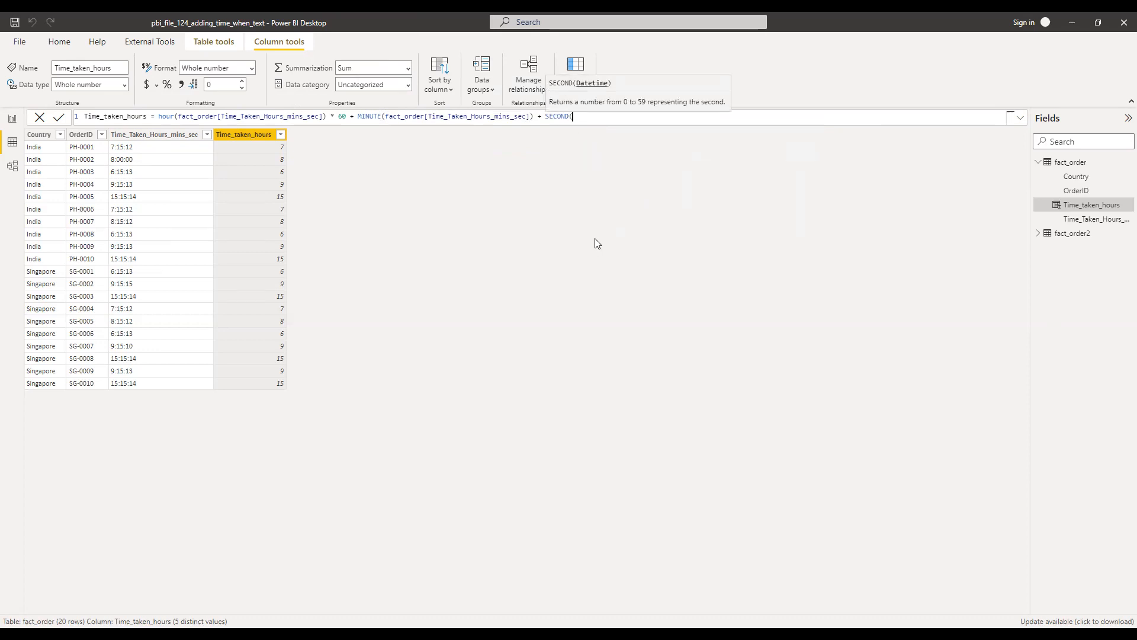
type("(time")
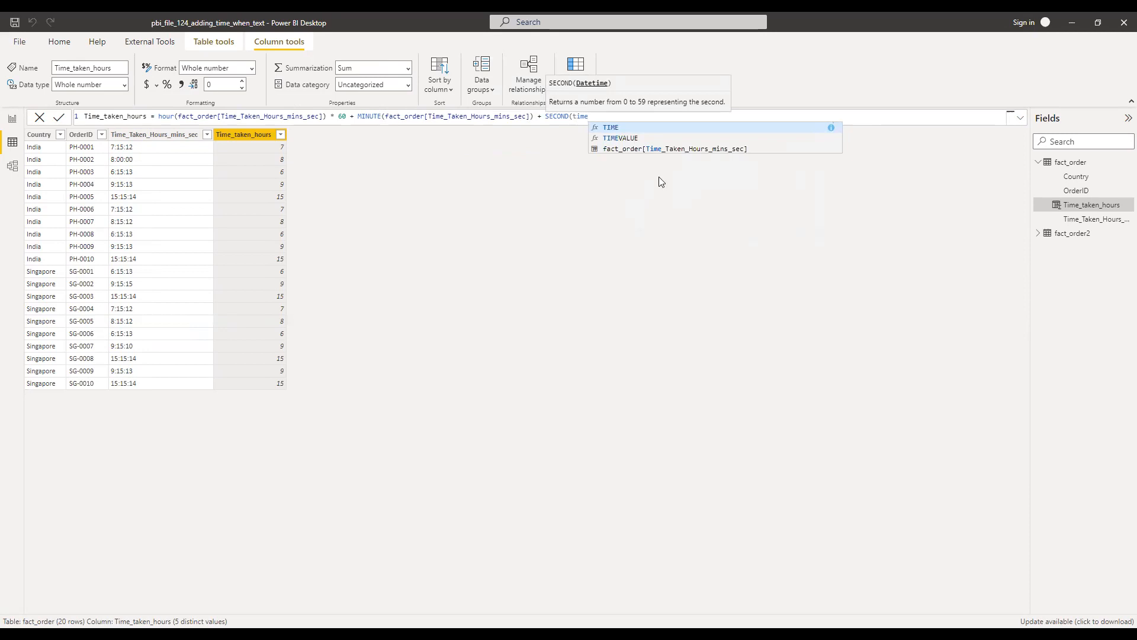
type("fact_order[Time_Taken_Hours_mins_sec])")
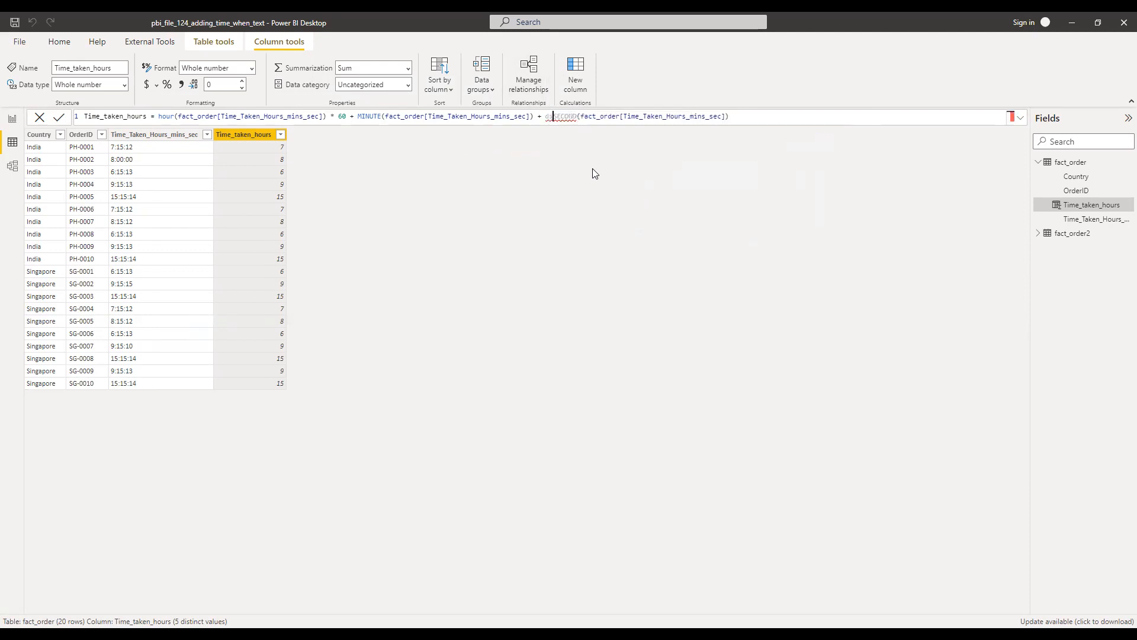
type("divide(")
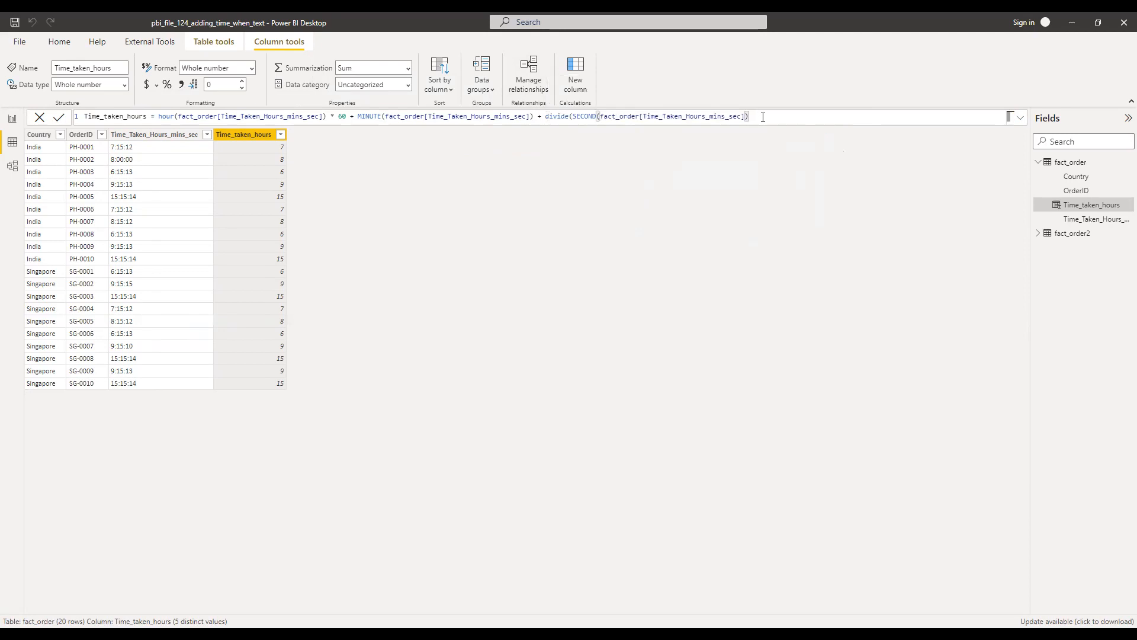
type(",60")
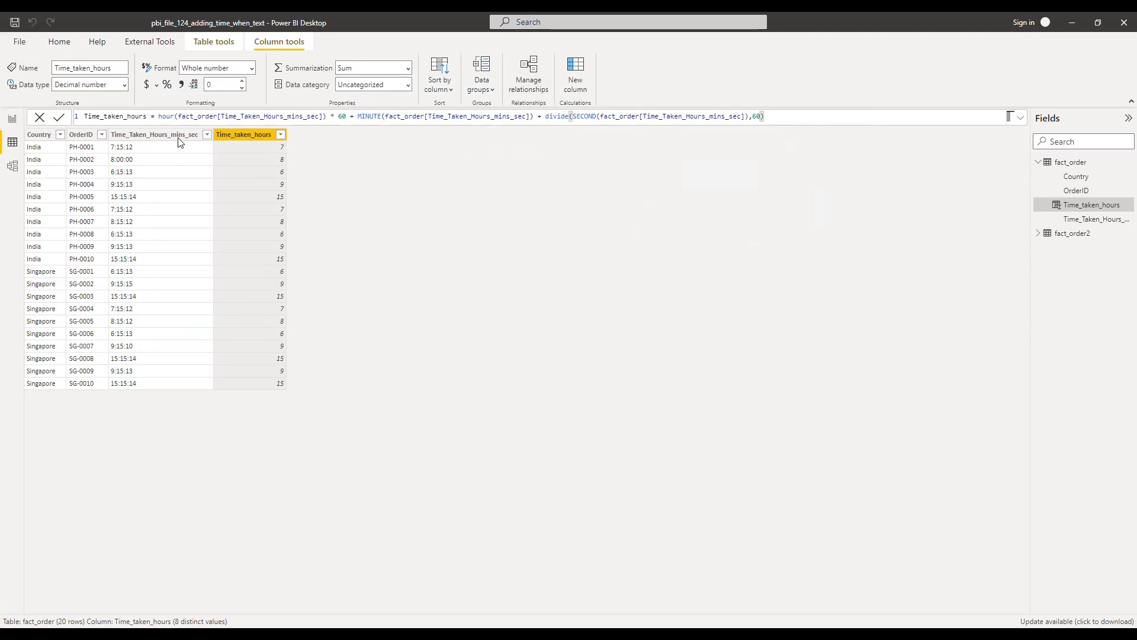
key("enter")
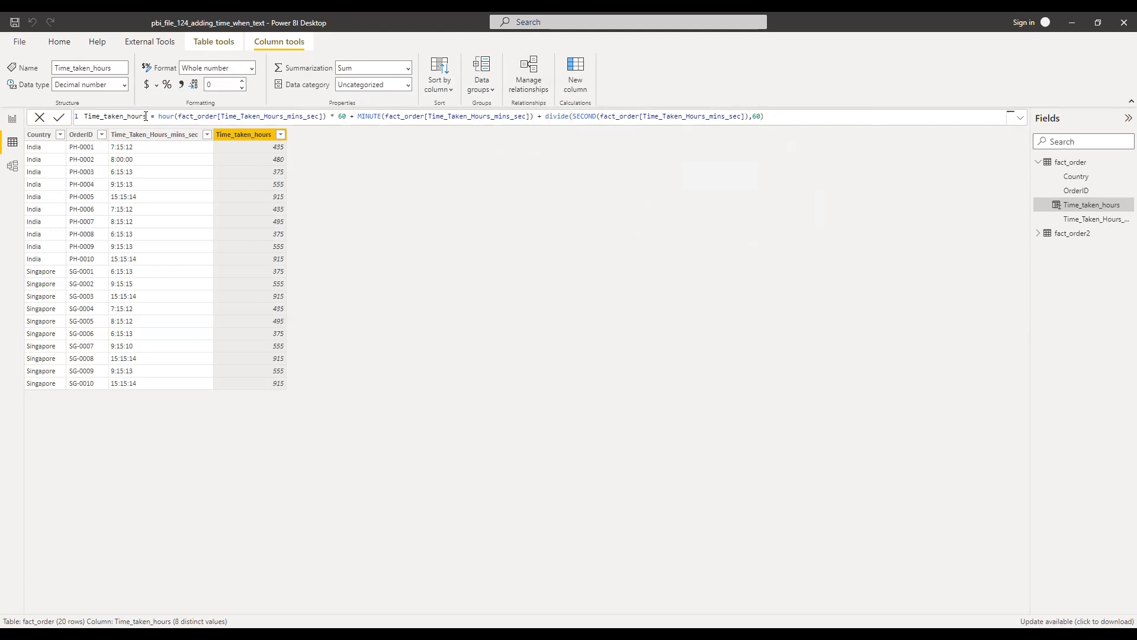
Step: Rename the total-minutes column from Time_taken_hours to Time_taken_mins
double_click(134, 117)
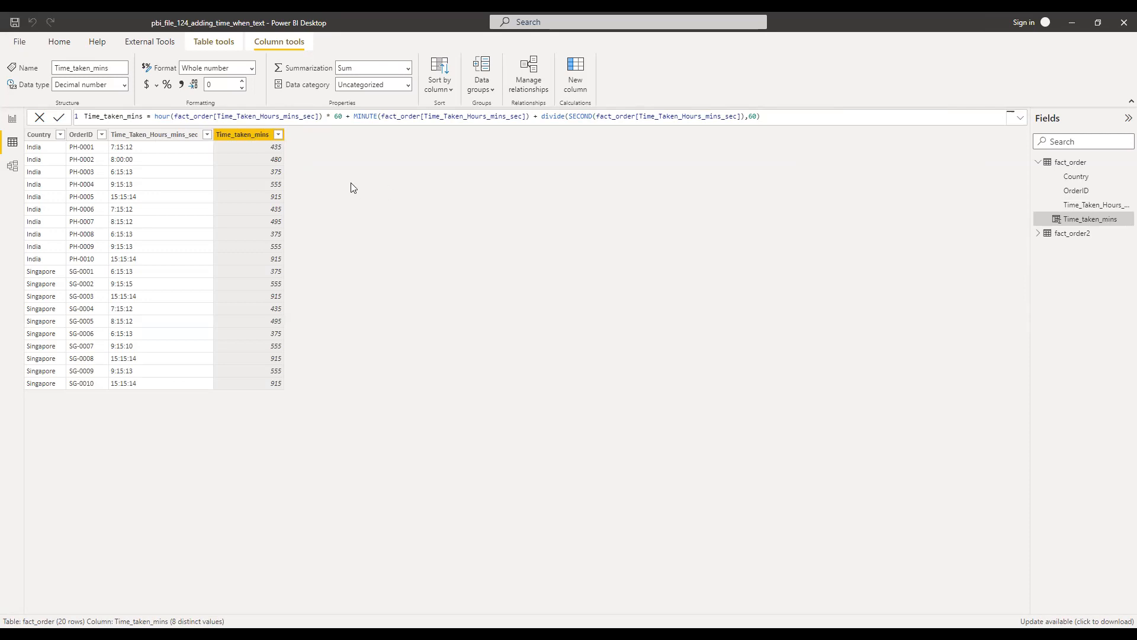
mouse_move(283, 169)
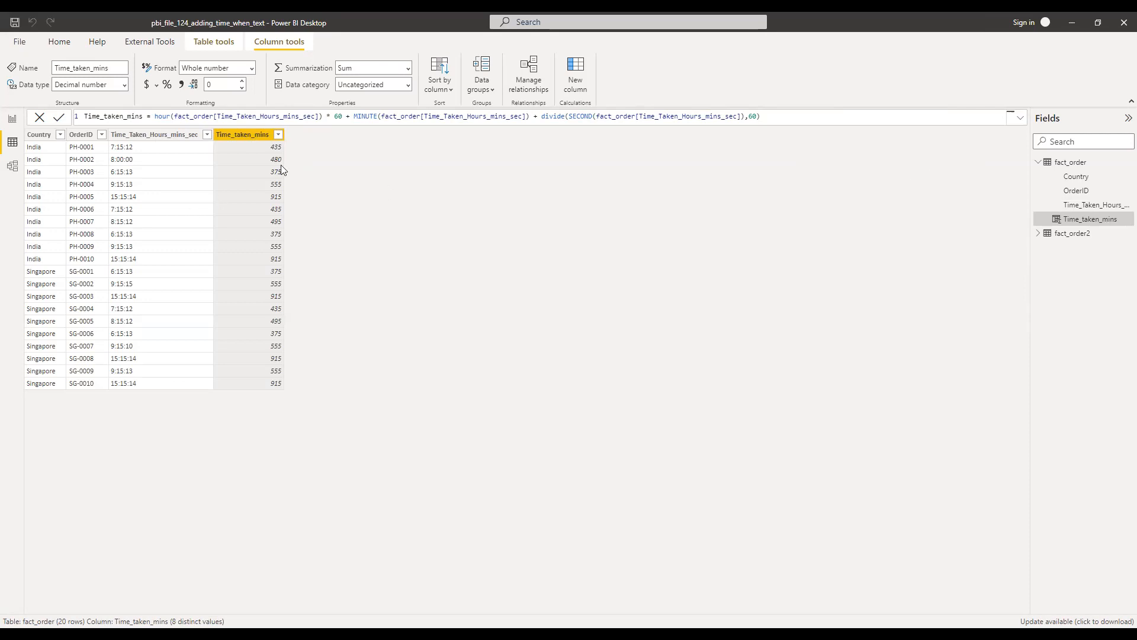
mouse_move(775, 399)
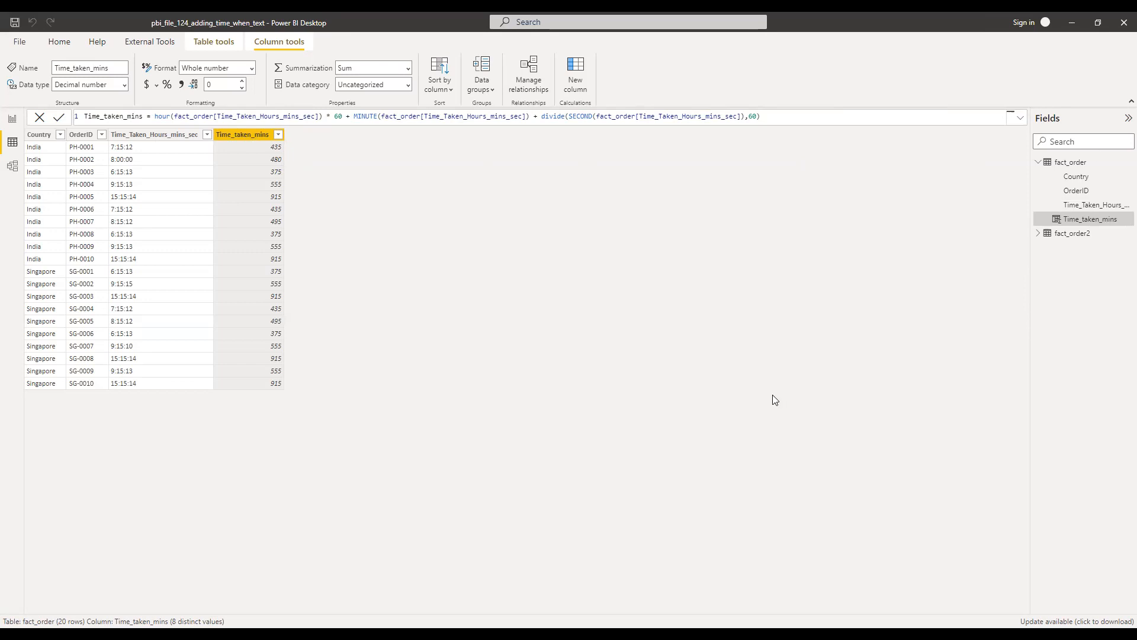
mouse_move(11, 121)
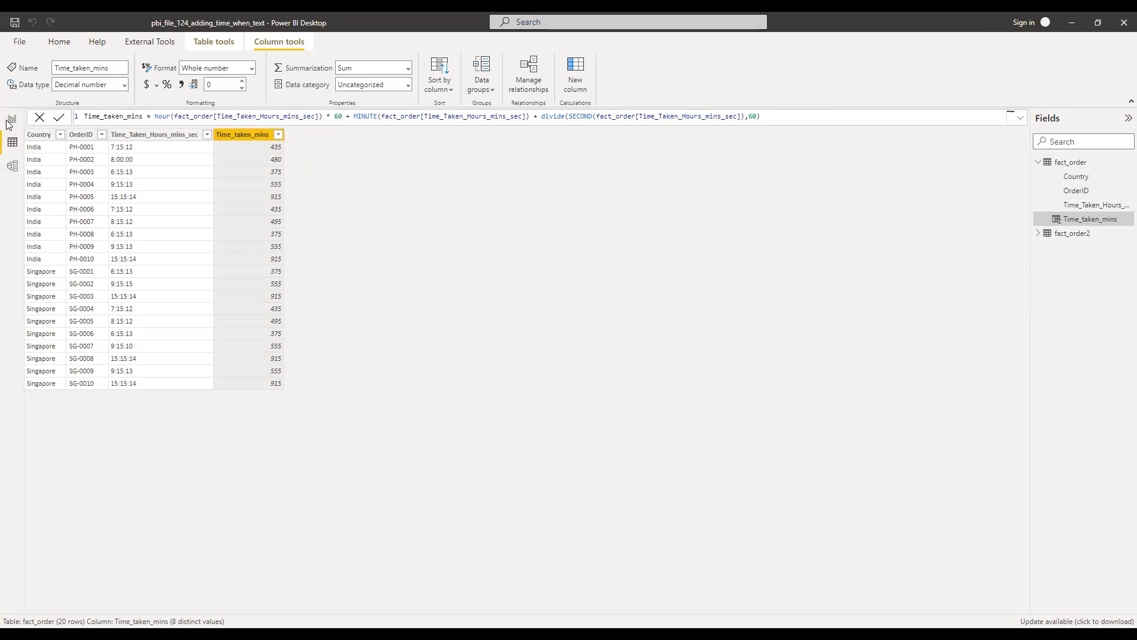
Step: Return to the report page and start a new measure reading Minutes =
left_click(12, 118)
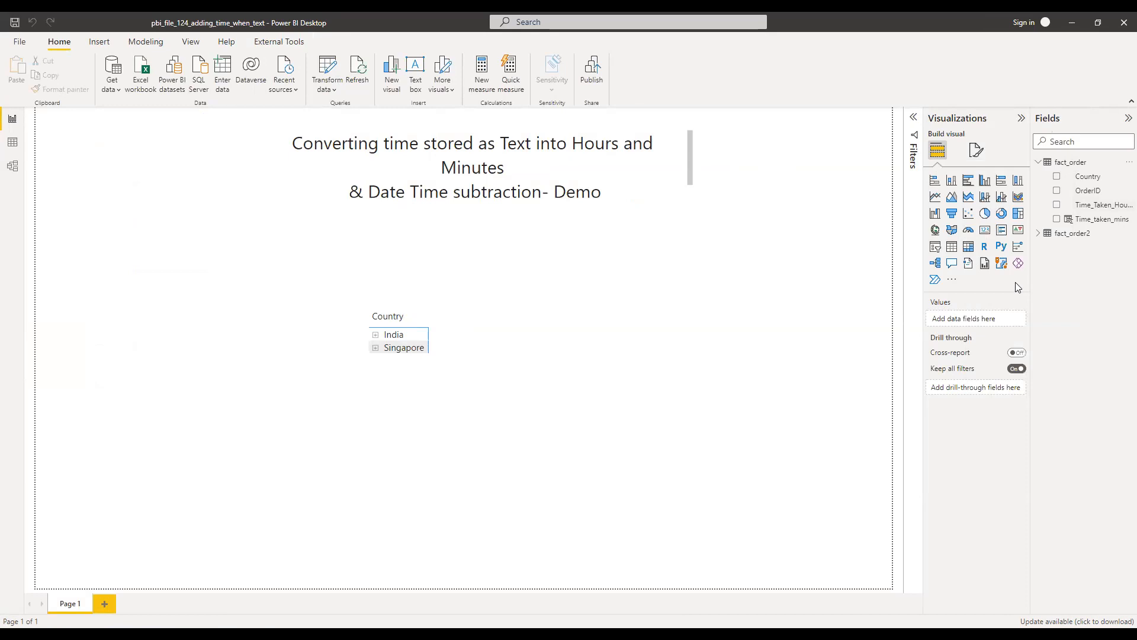
mouse_move(1120, 221)
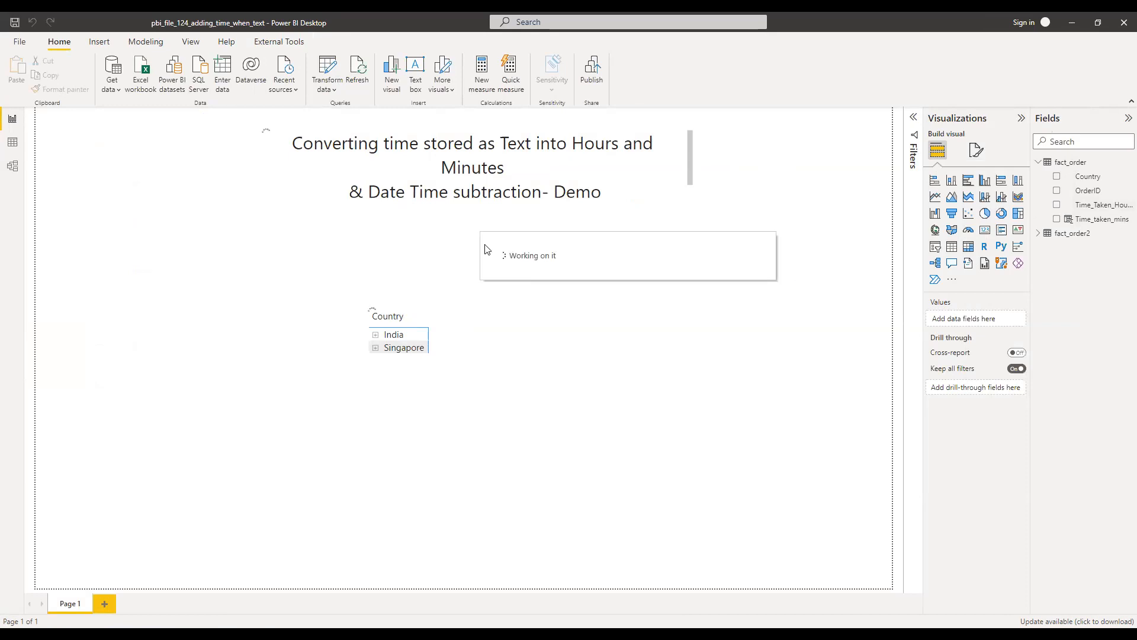
left_click(497, 72)
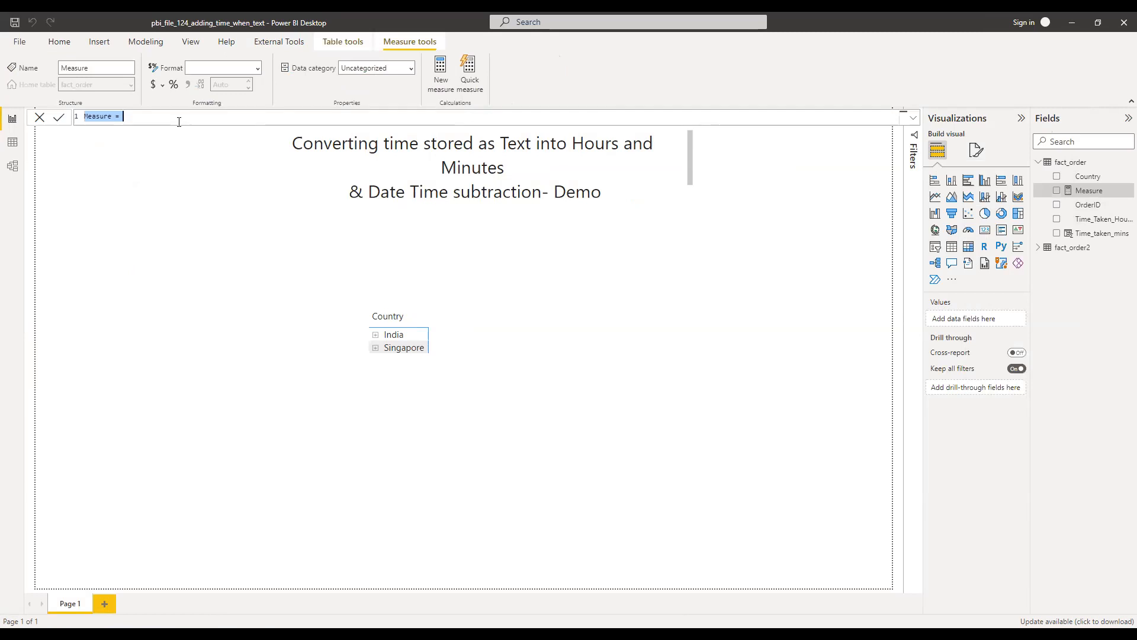
type("M")
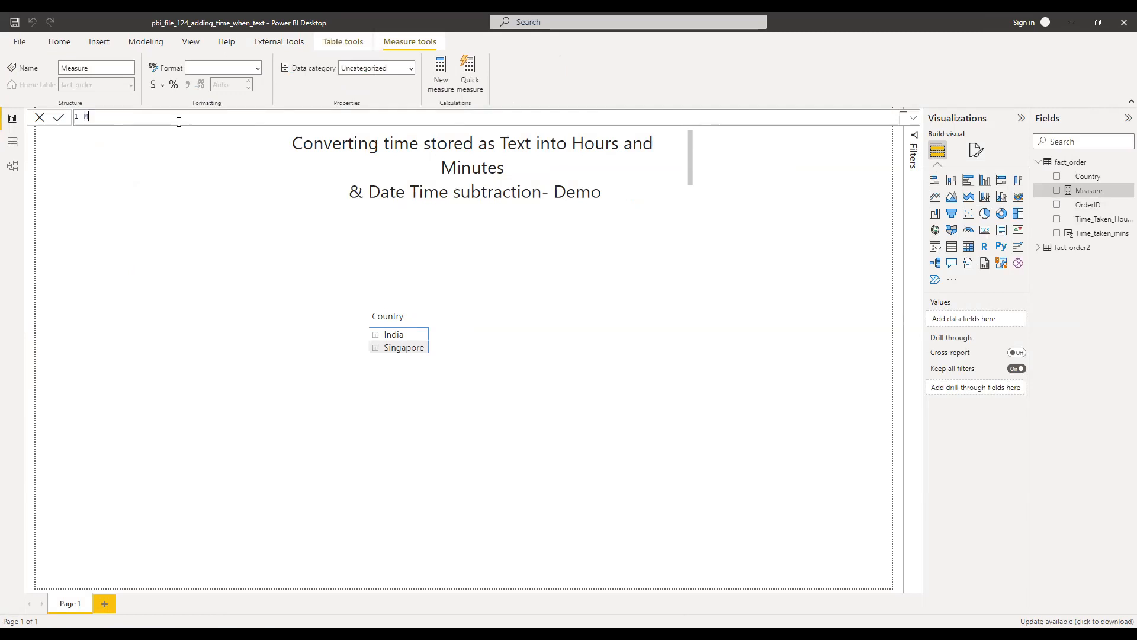
type("Minutes =")
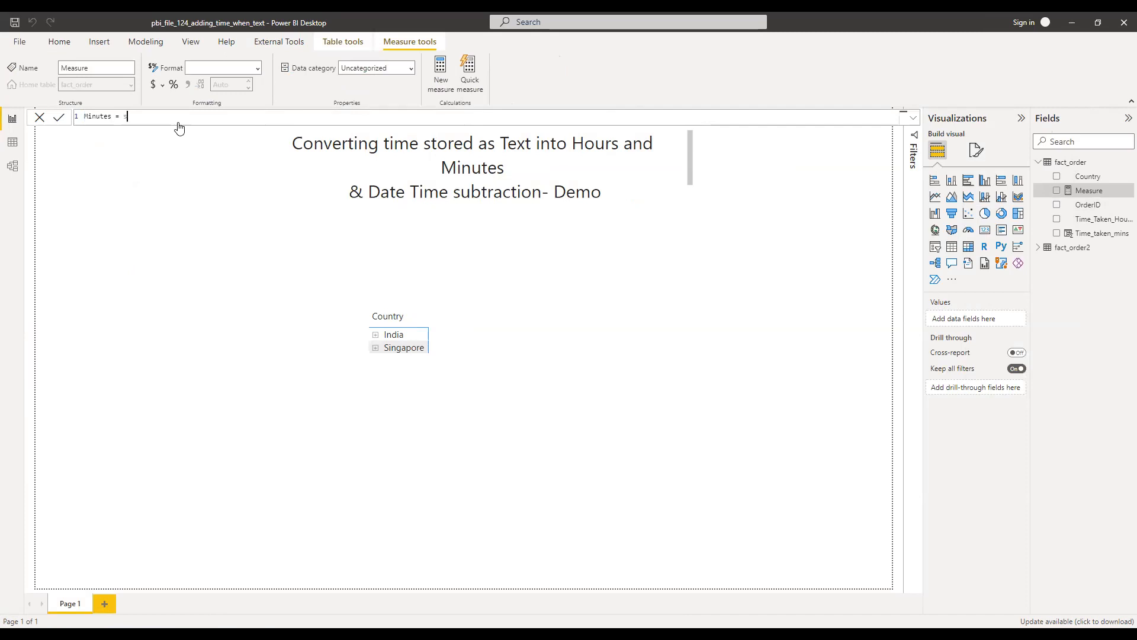
Step: Complete Minutes = SUM(fact_order[Time_taken_mins]) and add it to the Country/OrderID matrix
type("sum(")
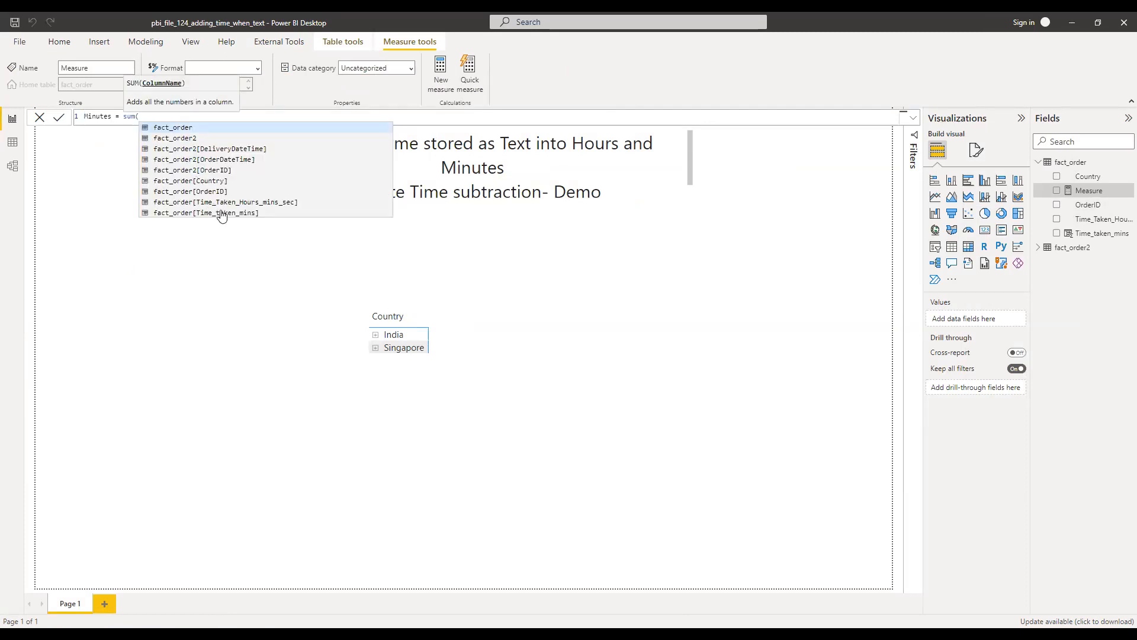
left_click(205, 212)
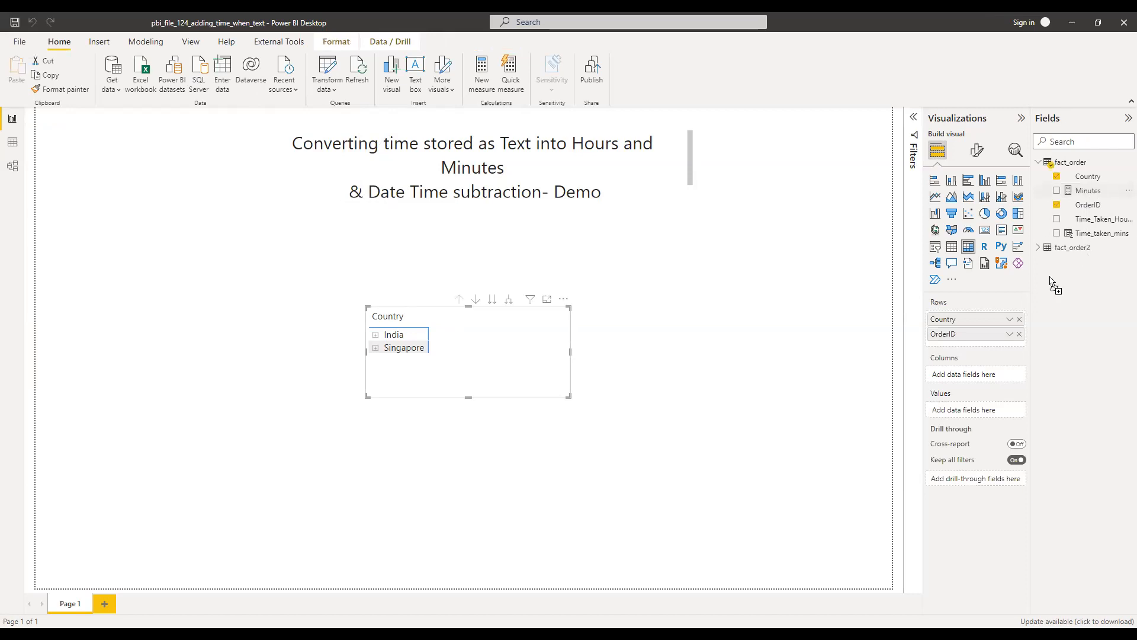
left_click(1058, 190)
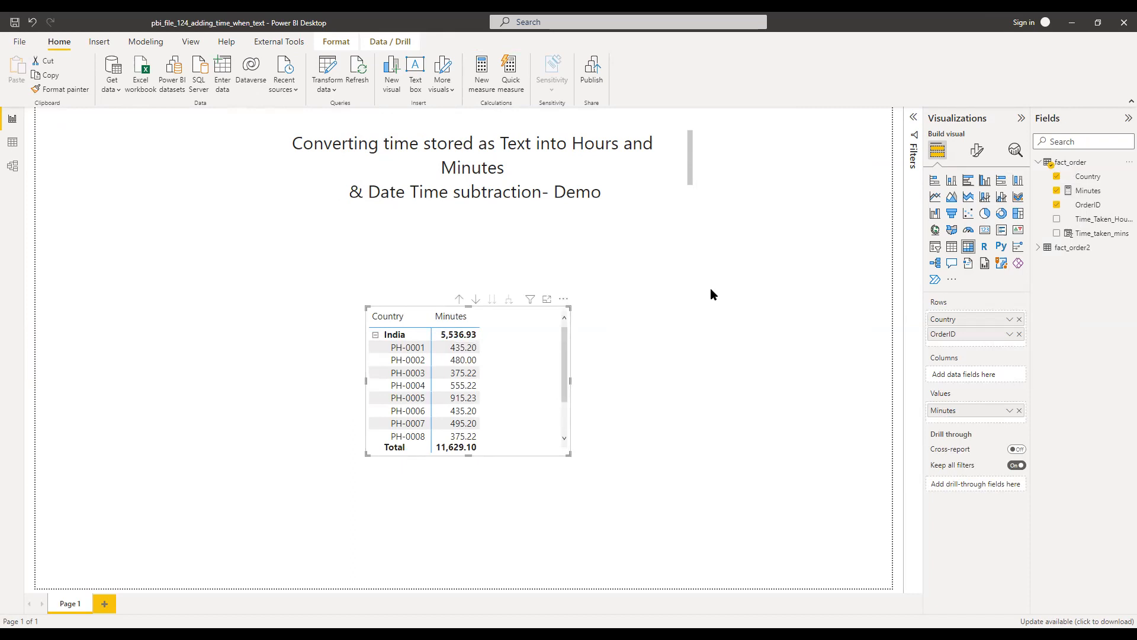
Step: Create the measure Hours = DIVIDE([Minutes],60)
left_click(497, 72)
type("Hours")
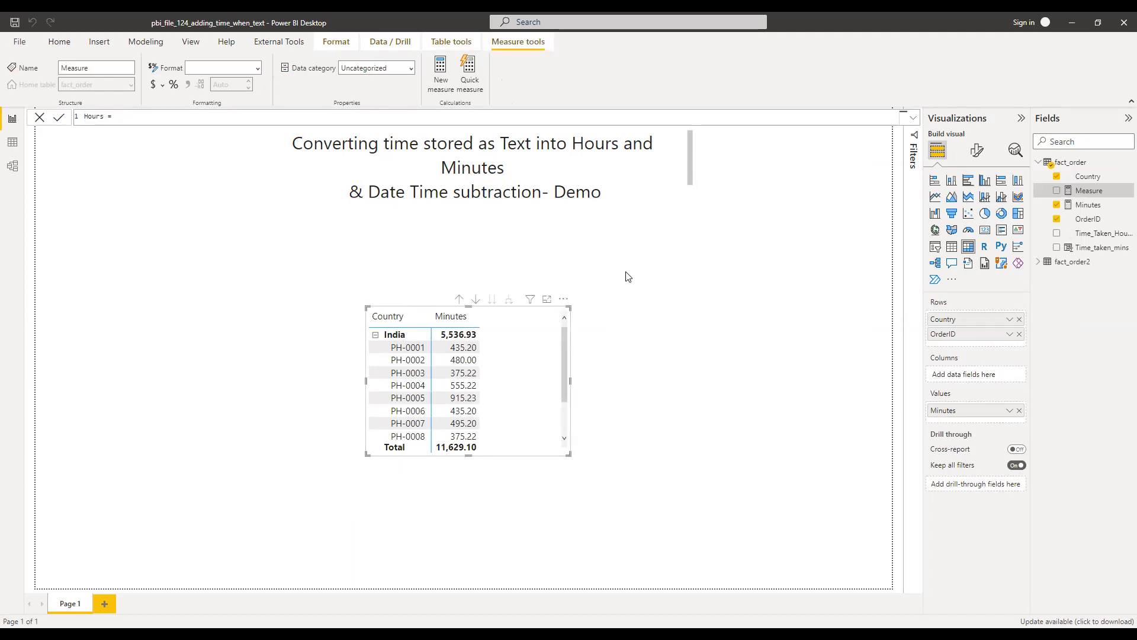
type("div")
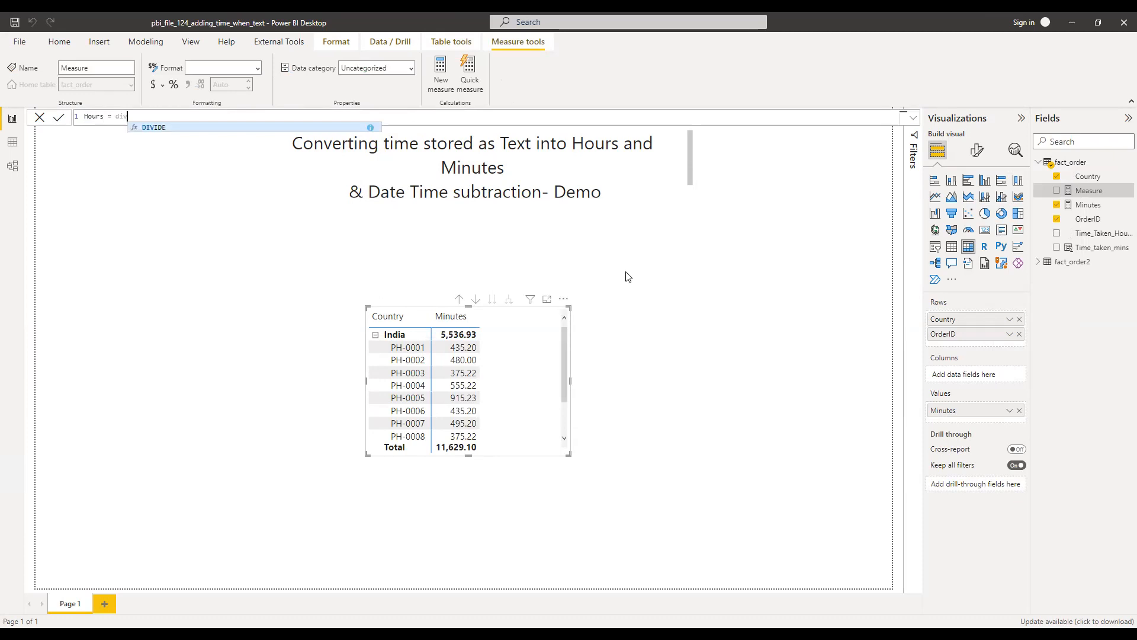
type("(min")
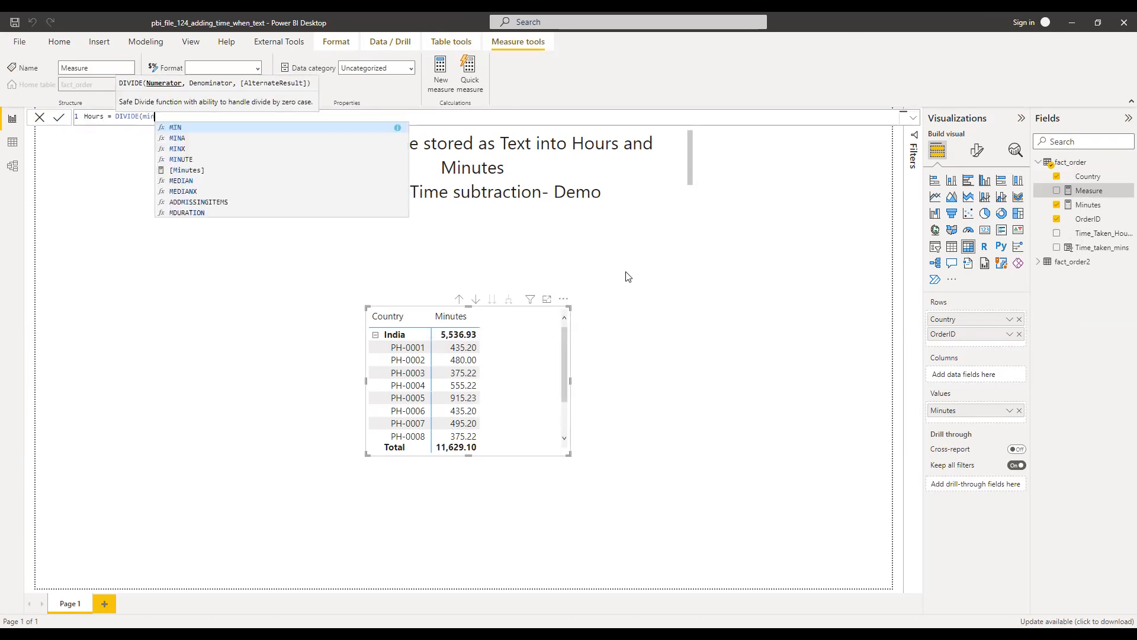
type("[Minutes],")
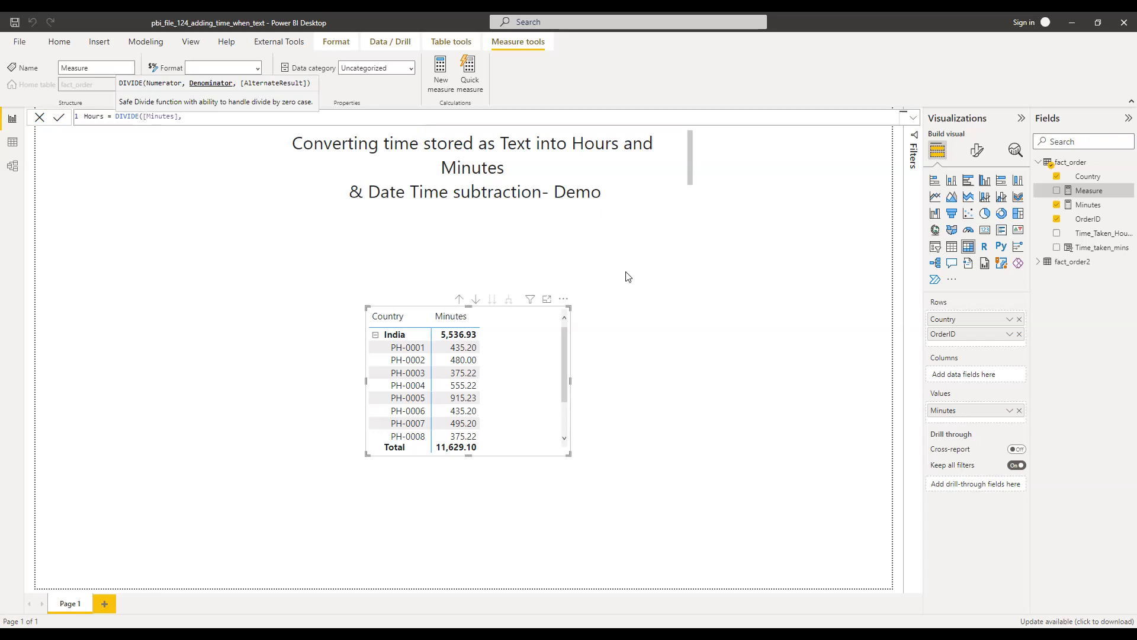
type("2")
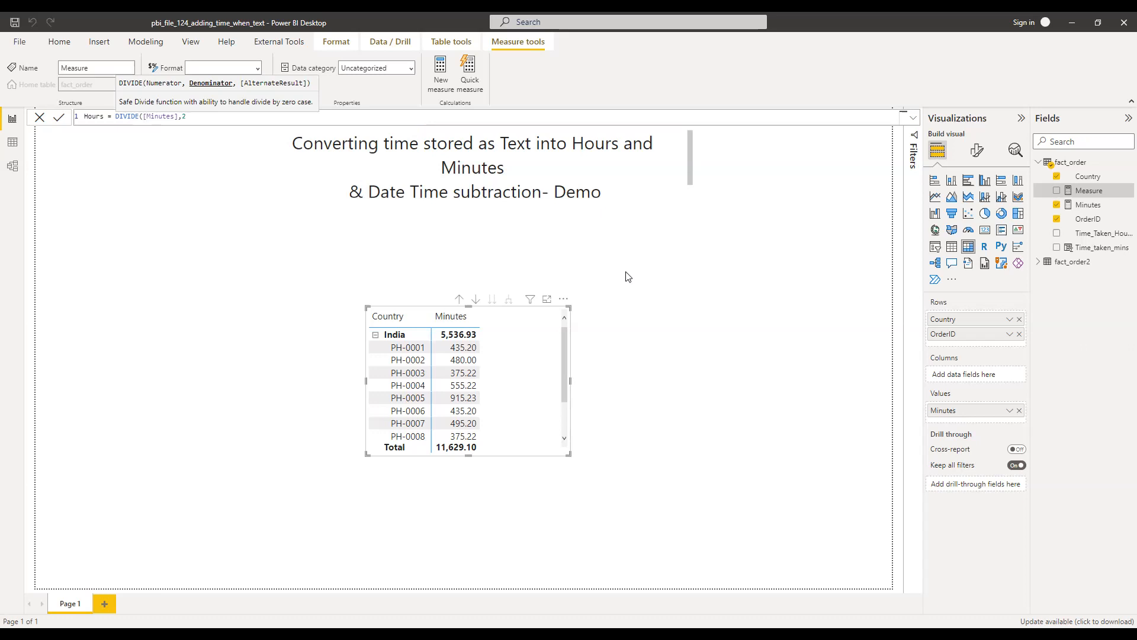
type("4")
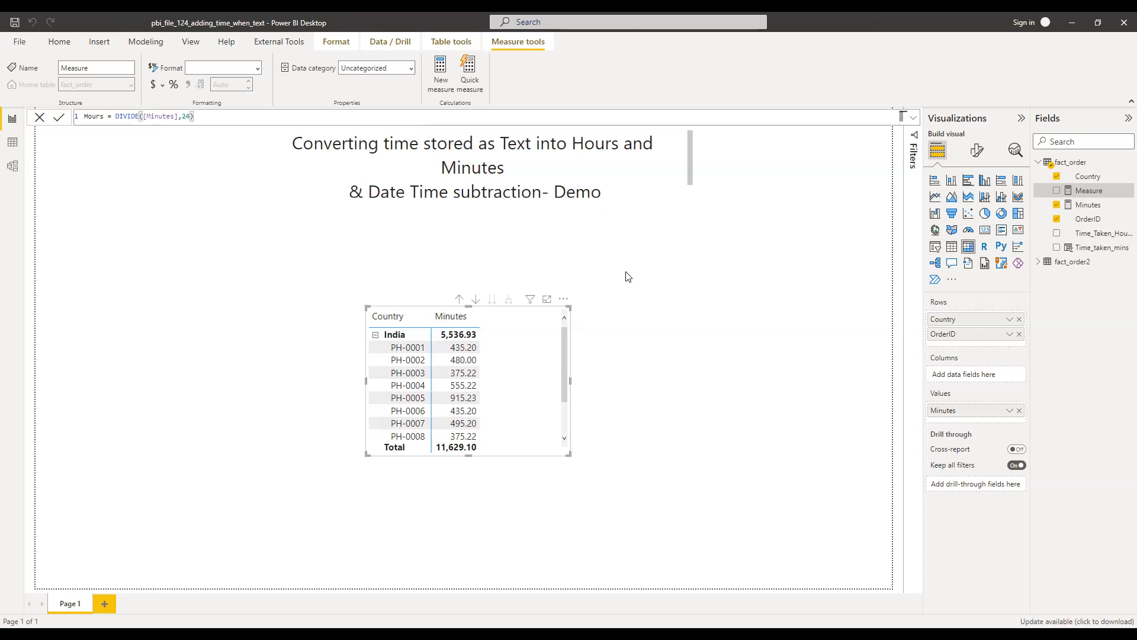
type("60")
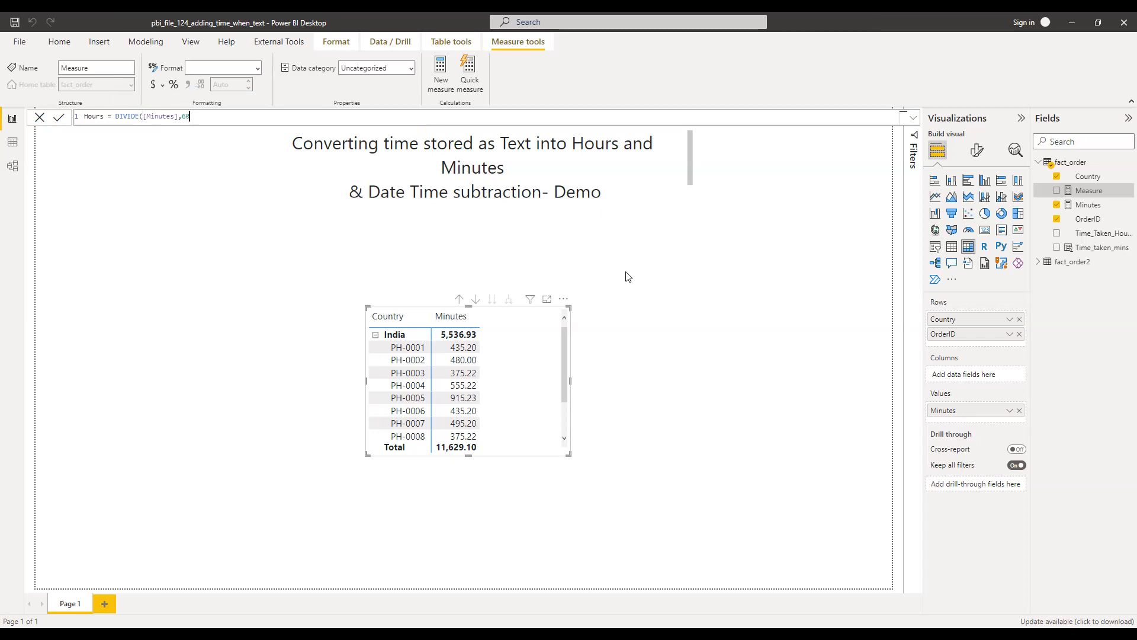
type(")")
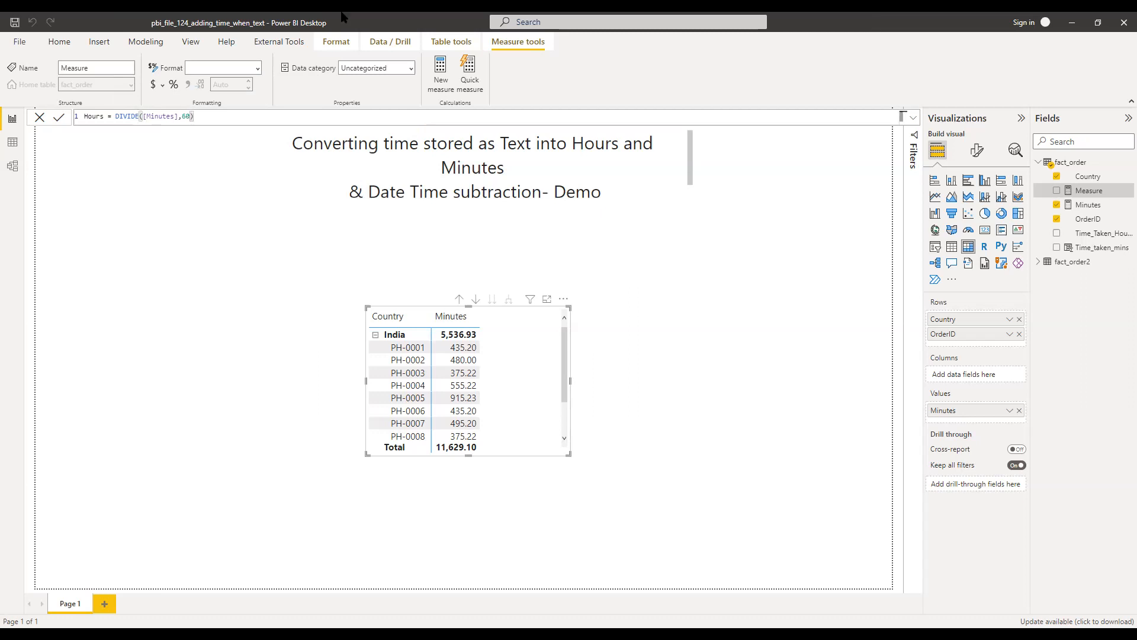
mouse_move(682, 423)
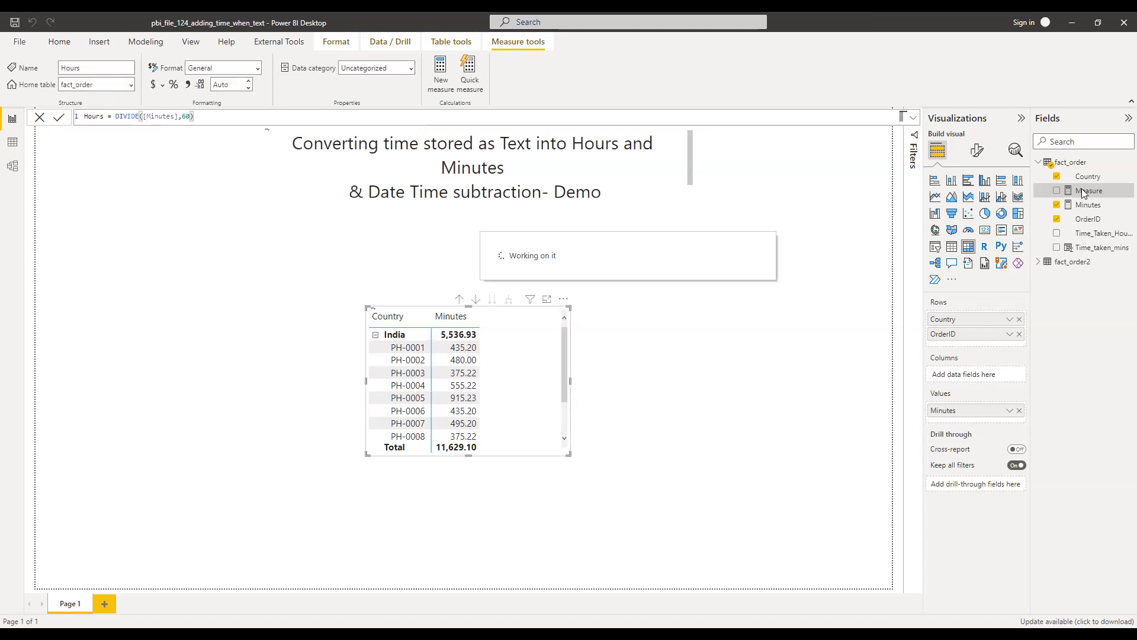
mouse_move(1078, 226)
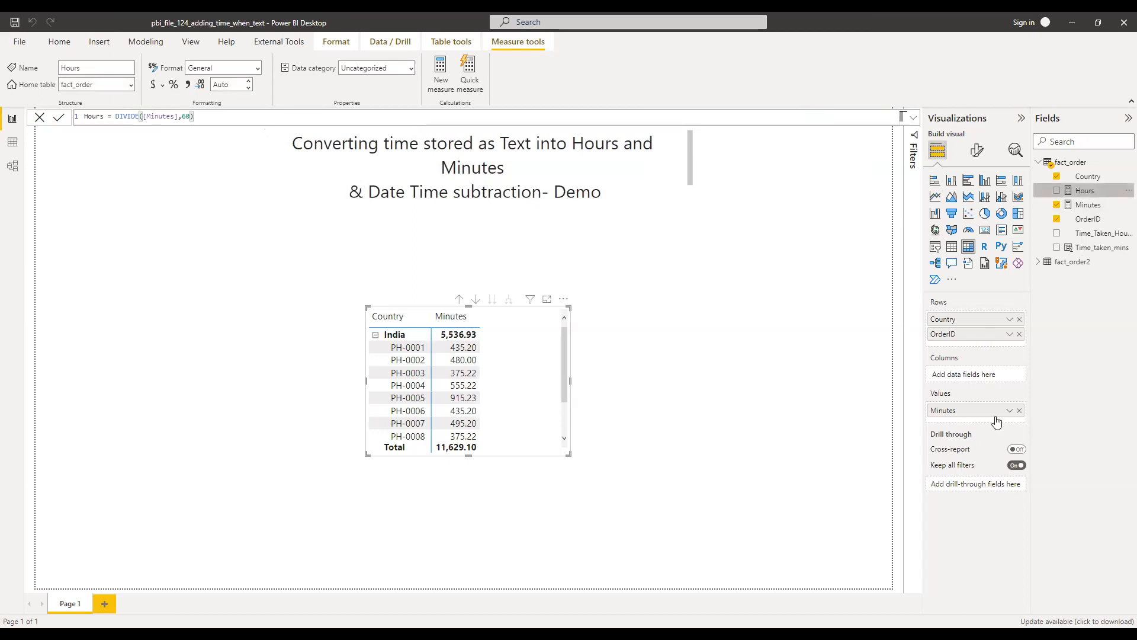
Step: Add Hours to the matrix and collapse India and Singapore to country totals
left_click(1057, 190)
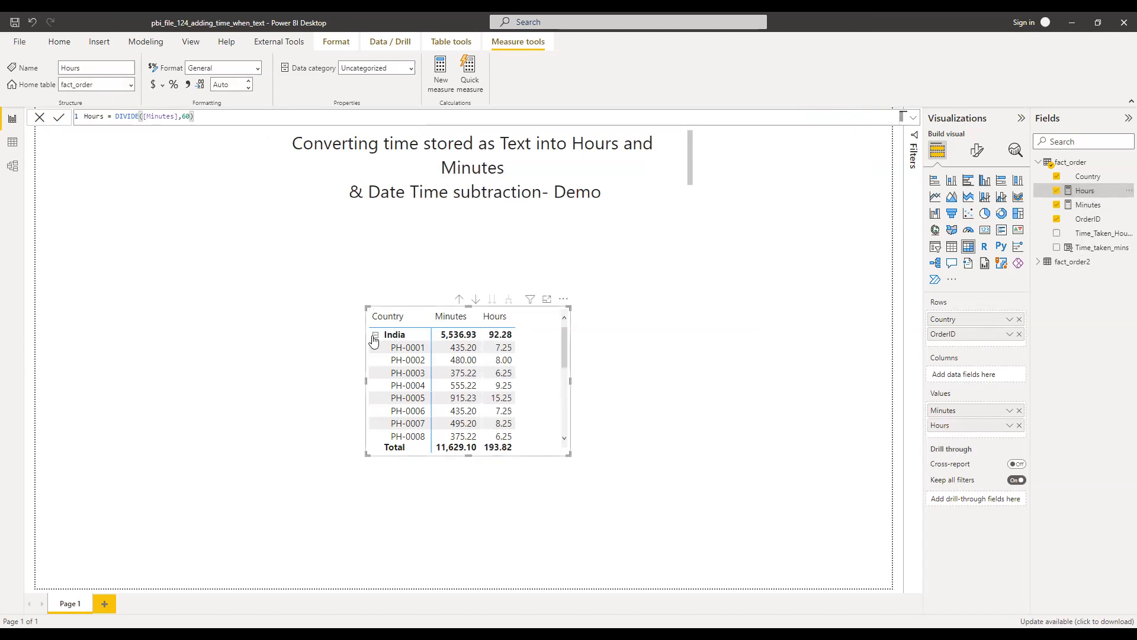
left_click(375, 347)
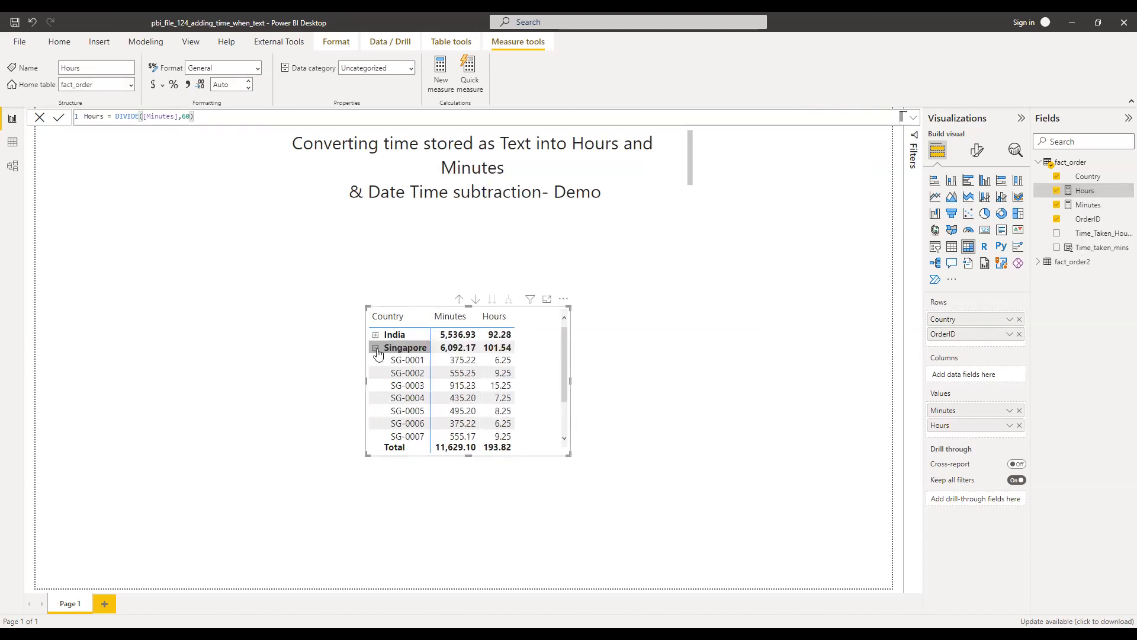
left_click(376, 347)
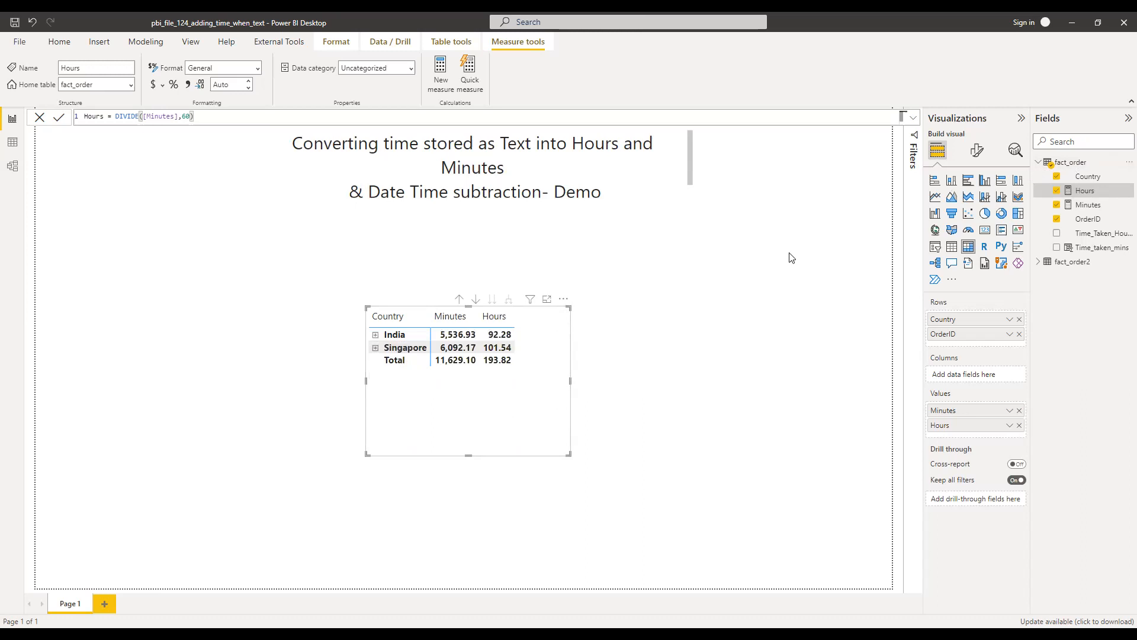
mouse_move(686, 287)
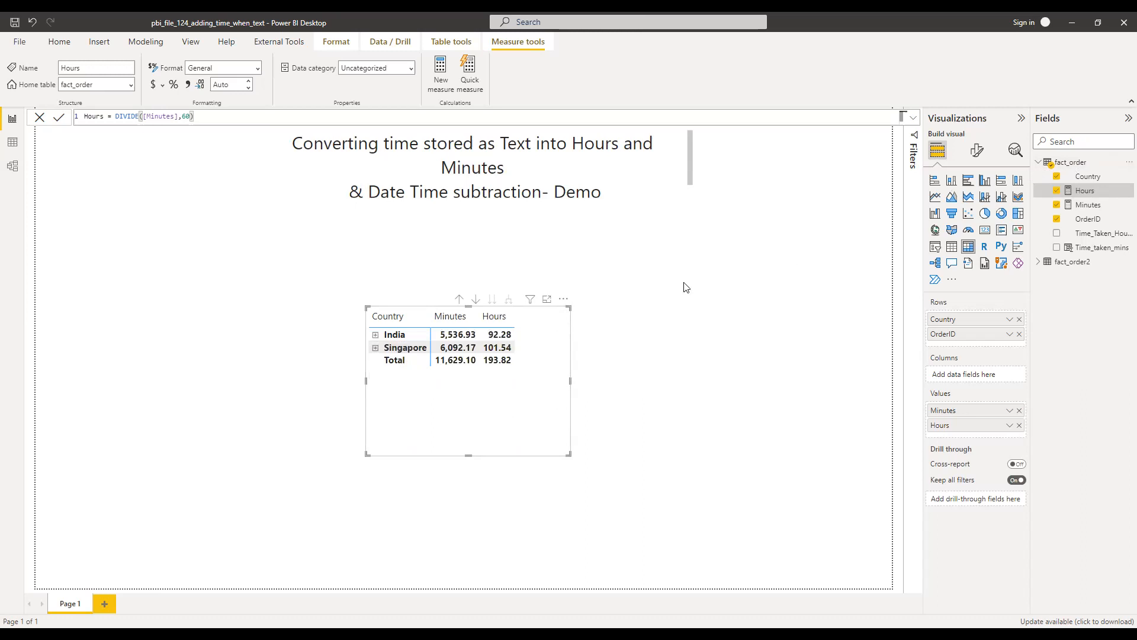
left_click(440, 70)
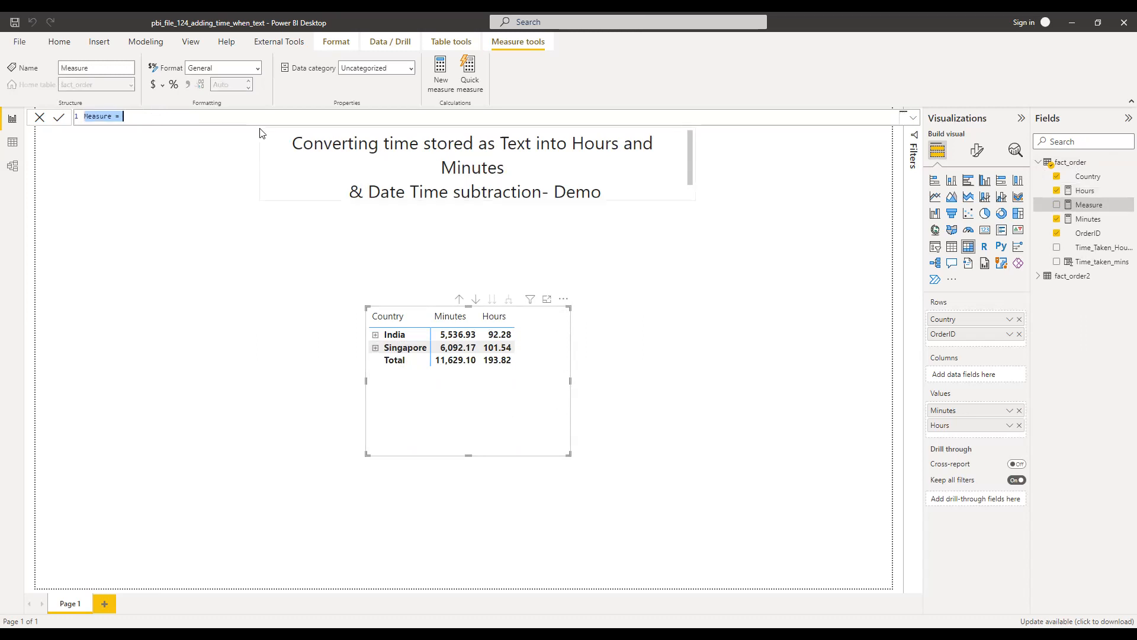
Step: Create Days = DIVIDE([Hours],24), show it in the matrix and collapse Singapore's order rows
type("Da")
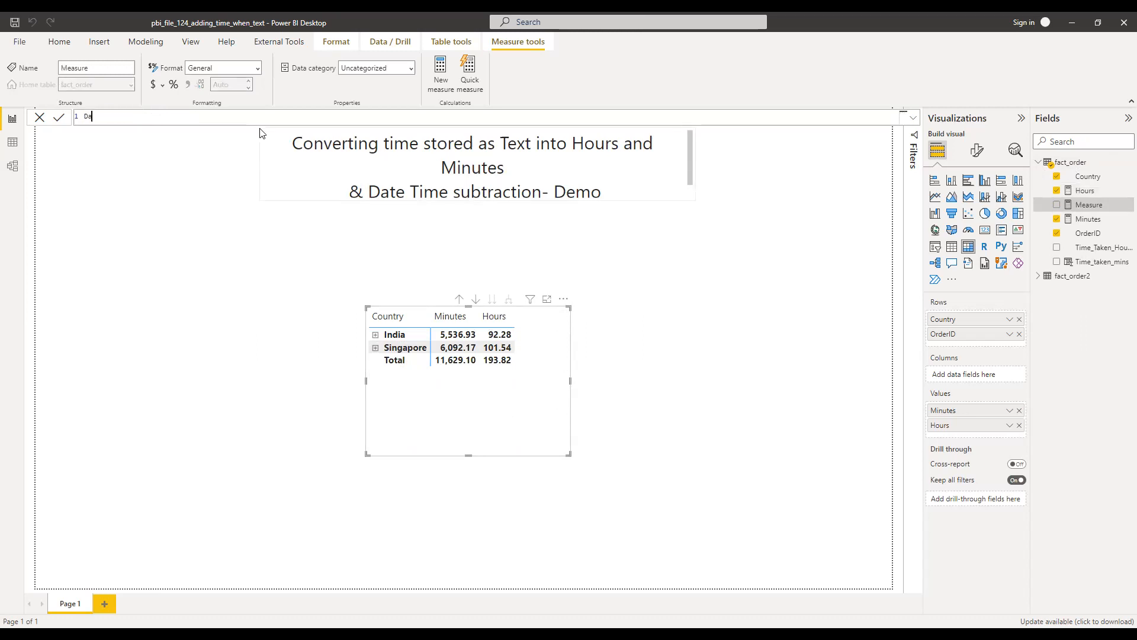
type("ays =")
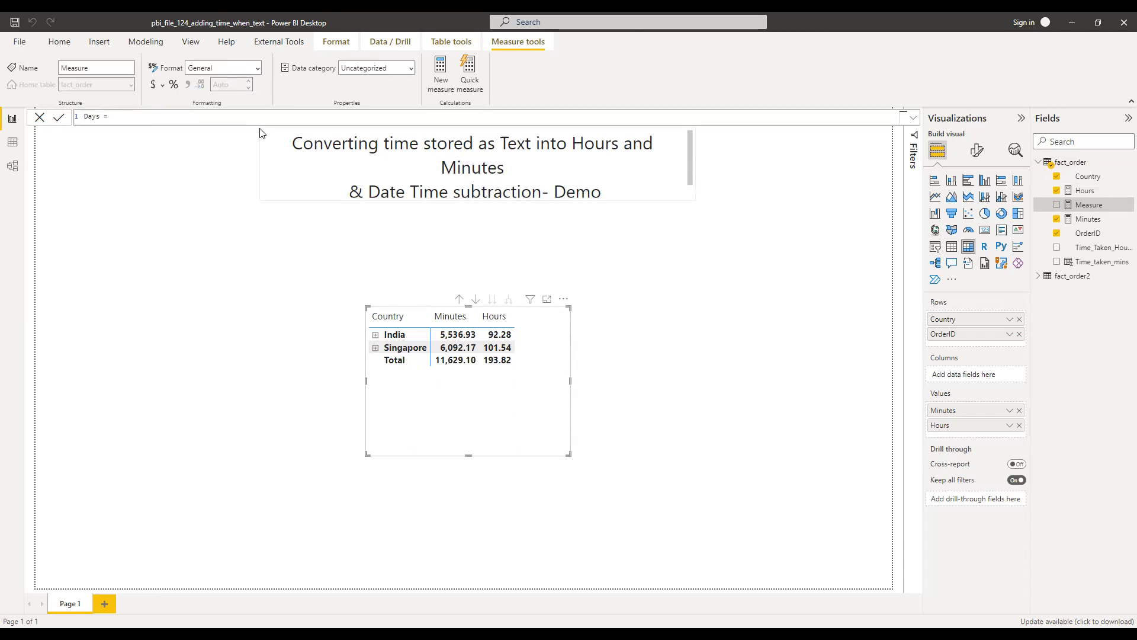
type("hour")
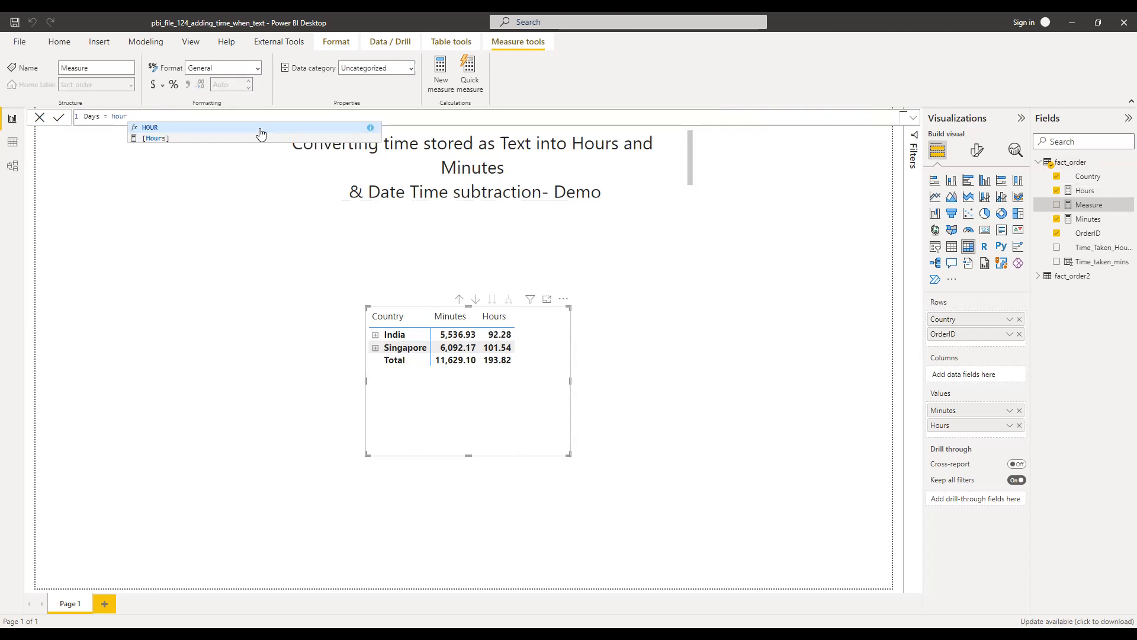
left_click(154, 139)
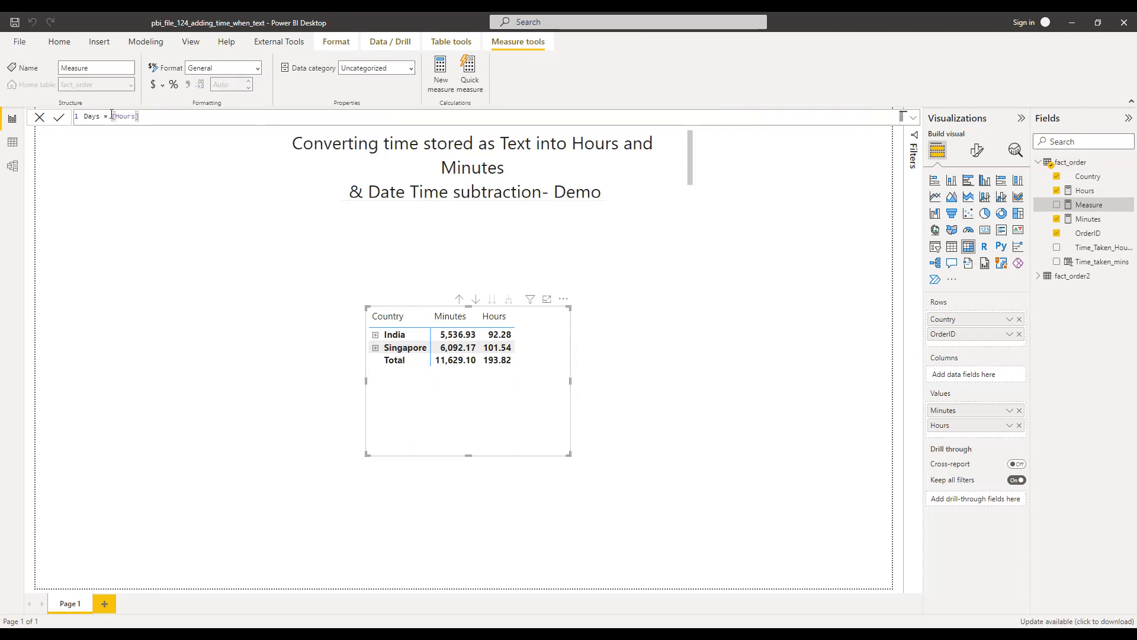
type("divid")
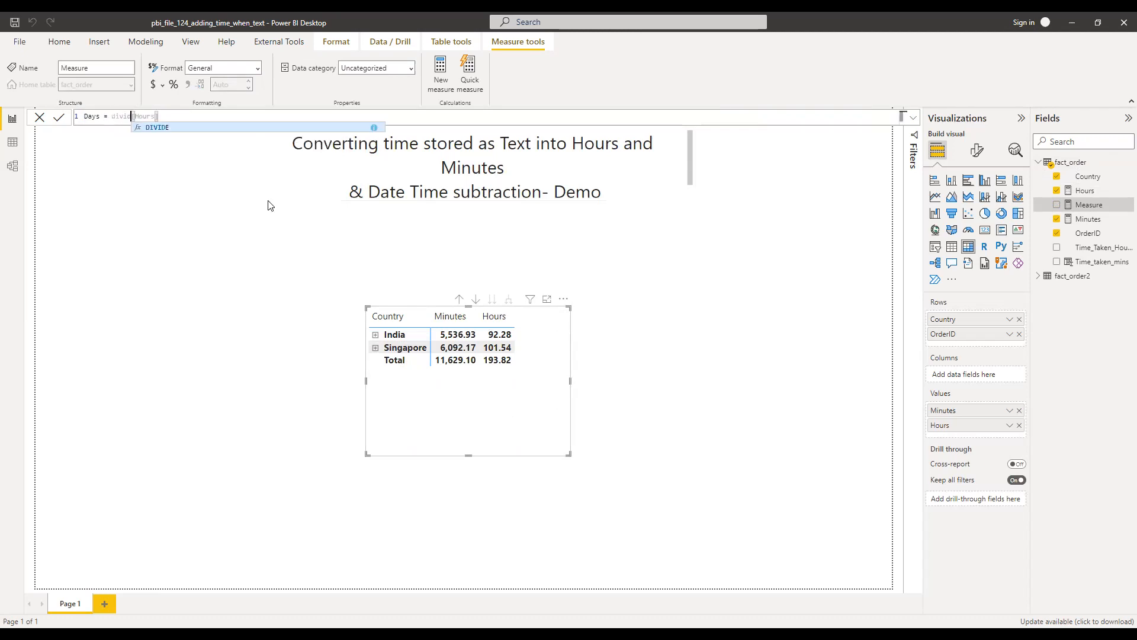
type("(")
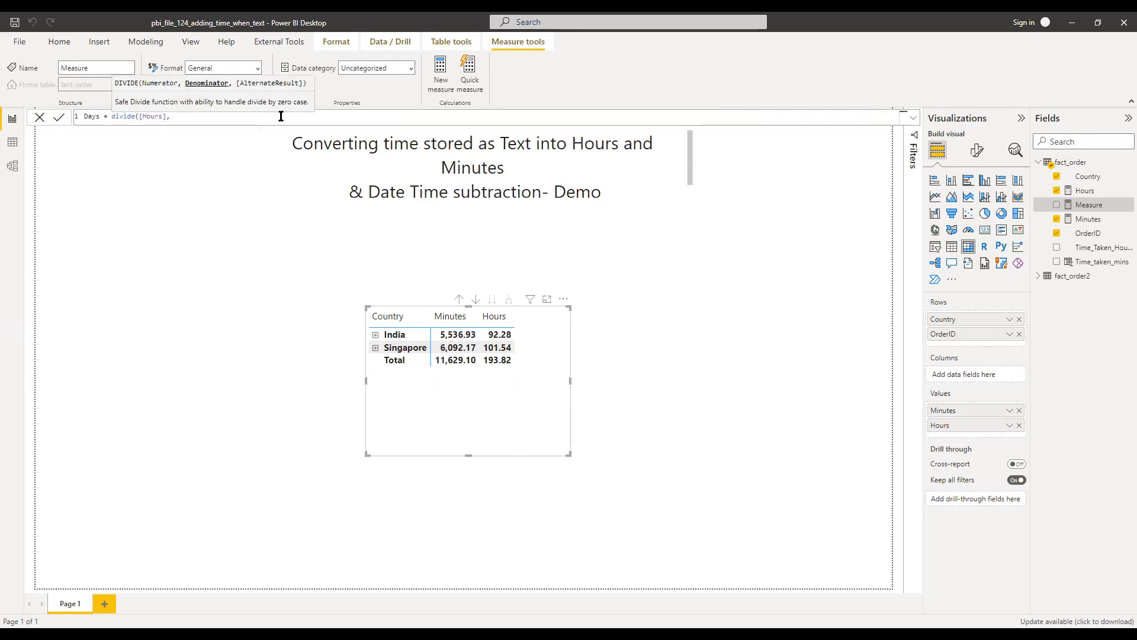
type("24")
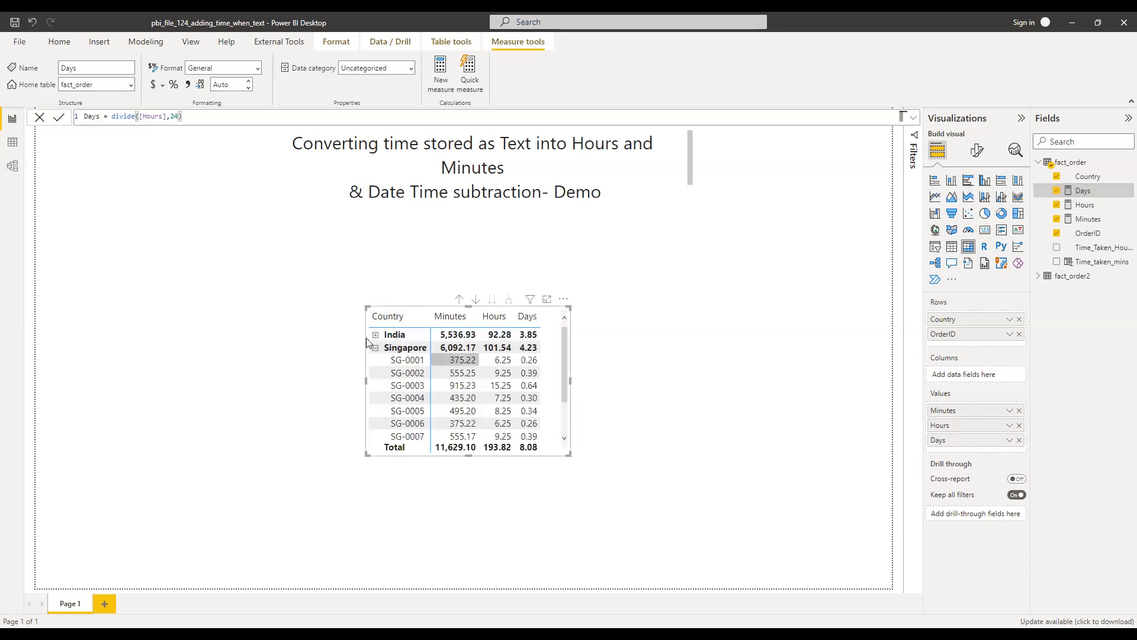
left_click(375, 347)
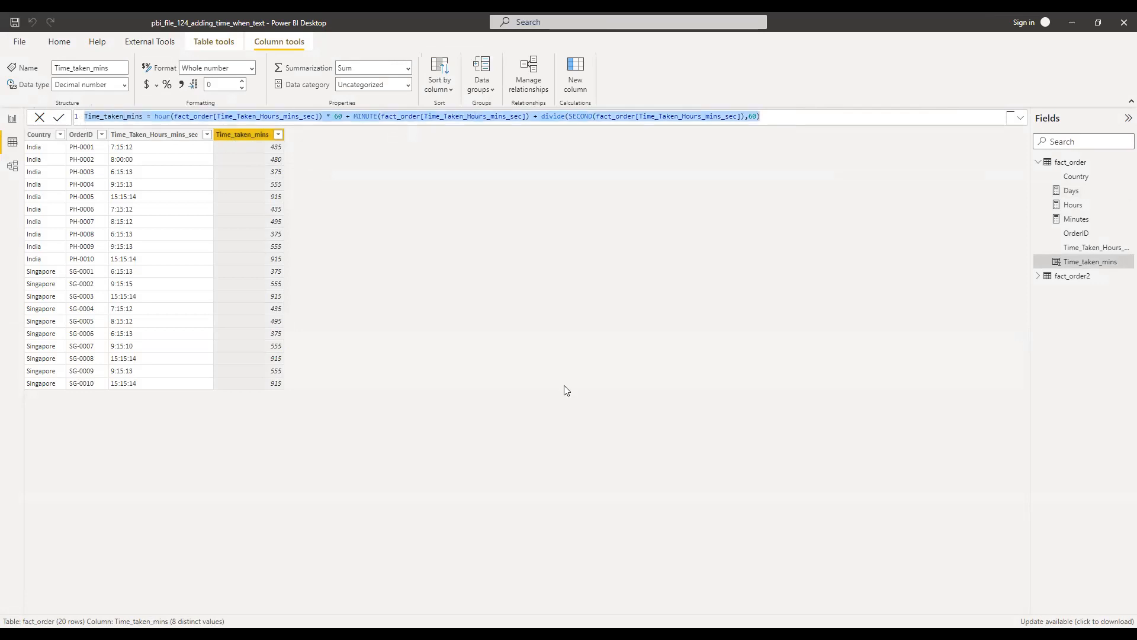
mouse_move(257, 202)
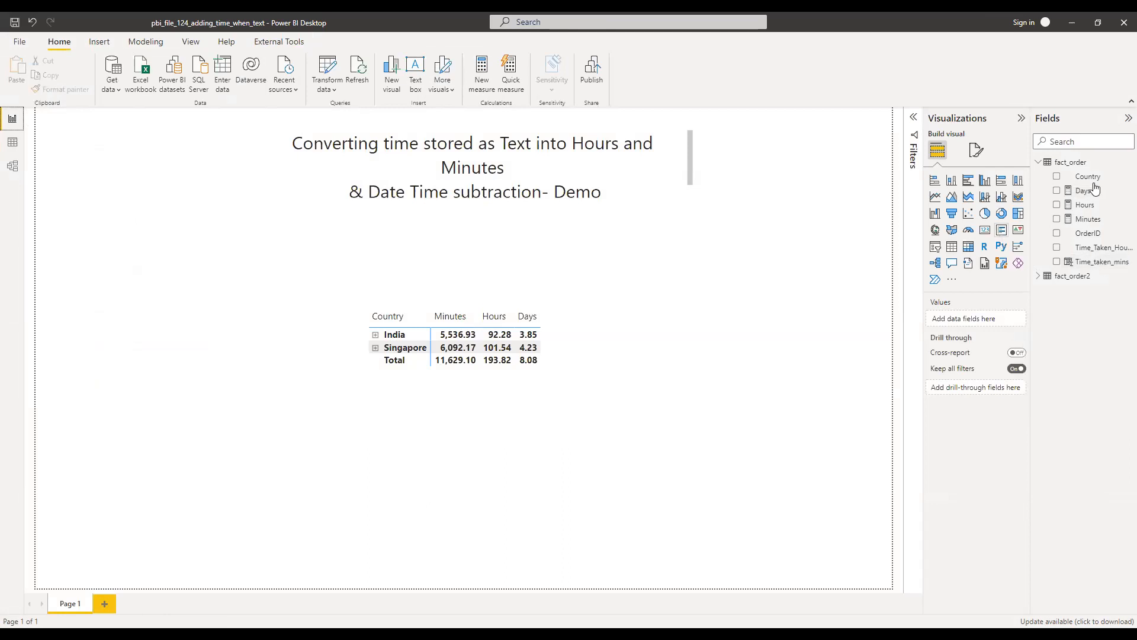
Step: Add a SUMX-based Time_taken_mins_measure over HOUR, MINUTE and SECOND to fact_order
right_click(1071, 162)
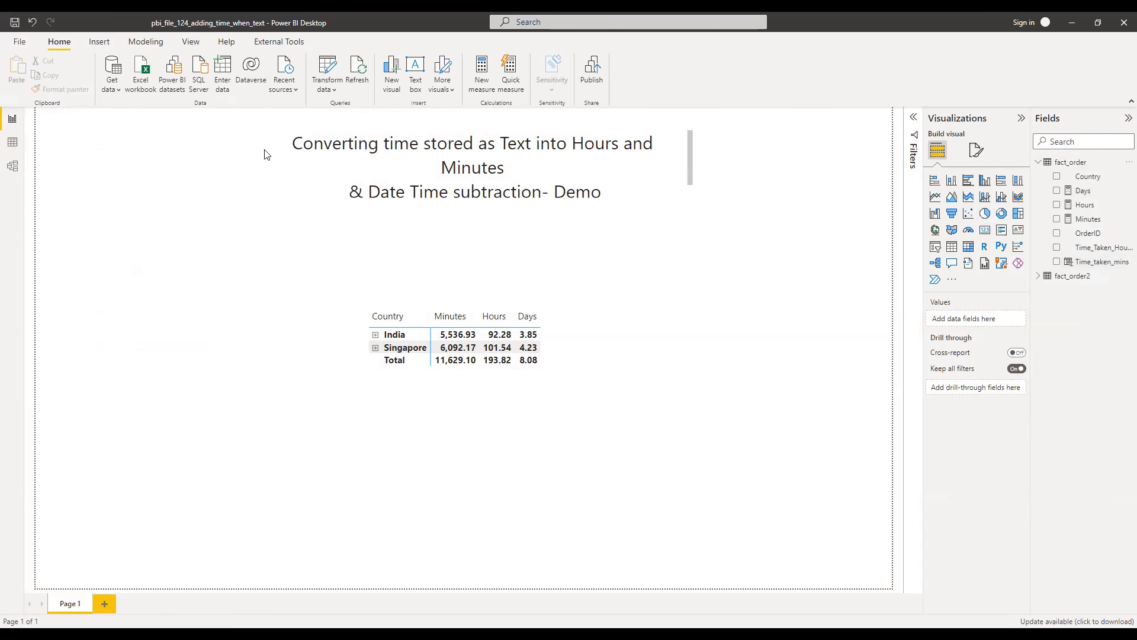
left_click(481, 71)
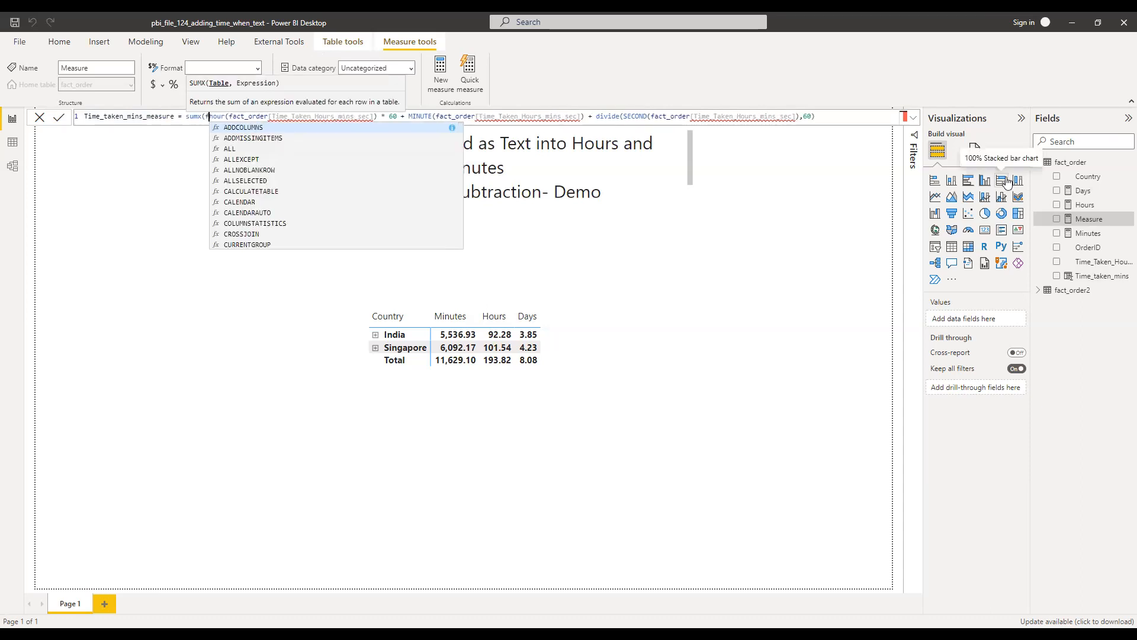
type("hour")
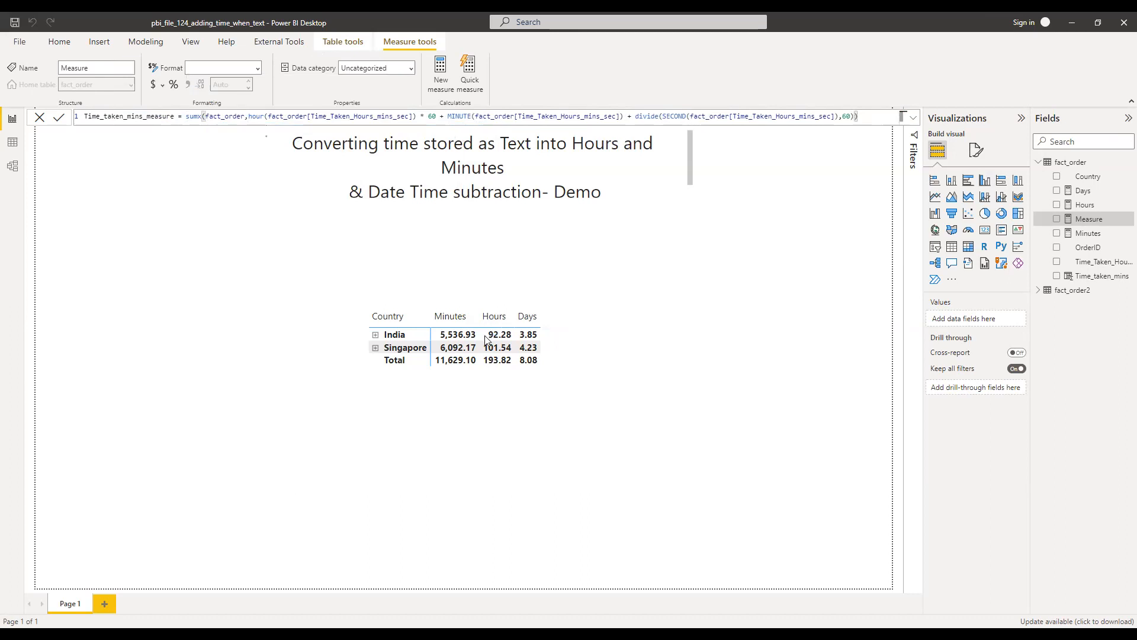
mouse_move(565, 321)
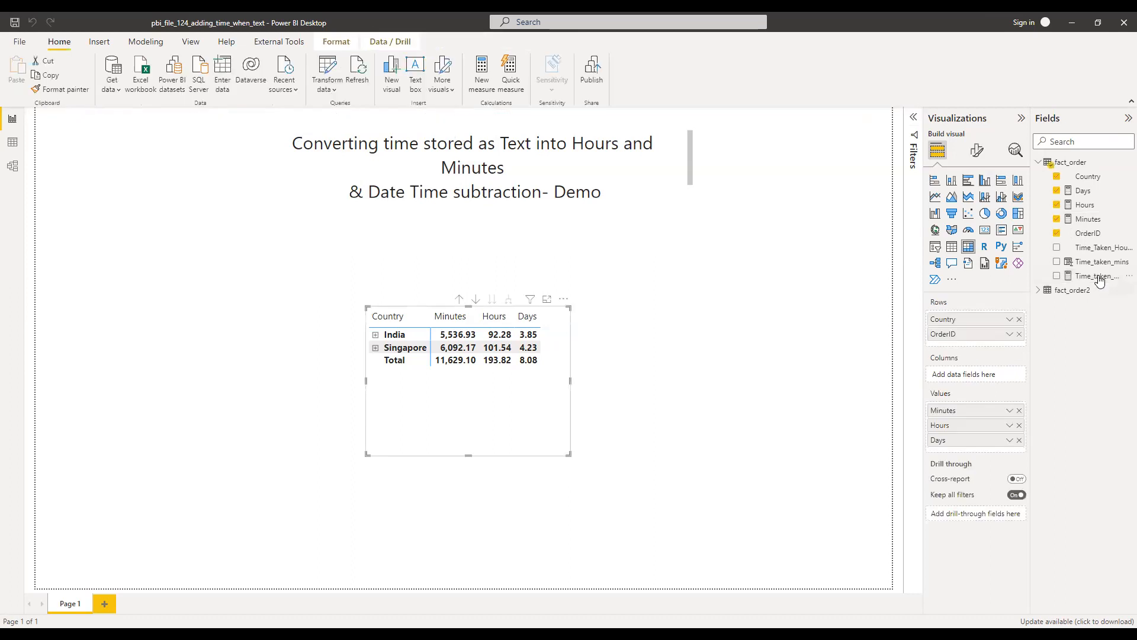
mouse_move(1100, 276)
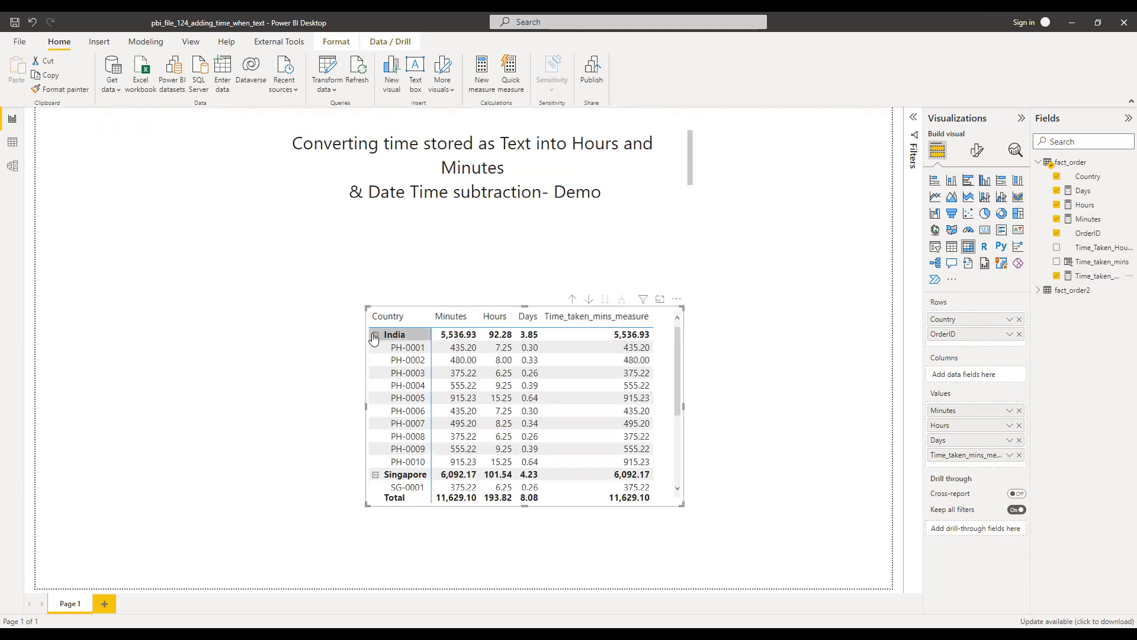
Step: Show the measure in the matrix, collapse India's rows and the fact_order field list
left_click(375, 334)
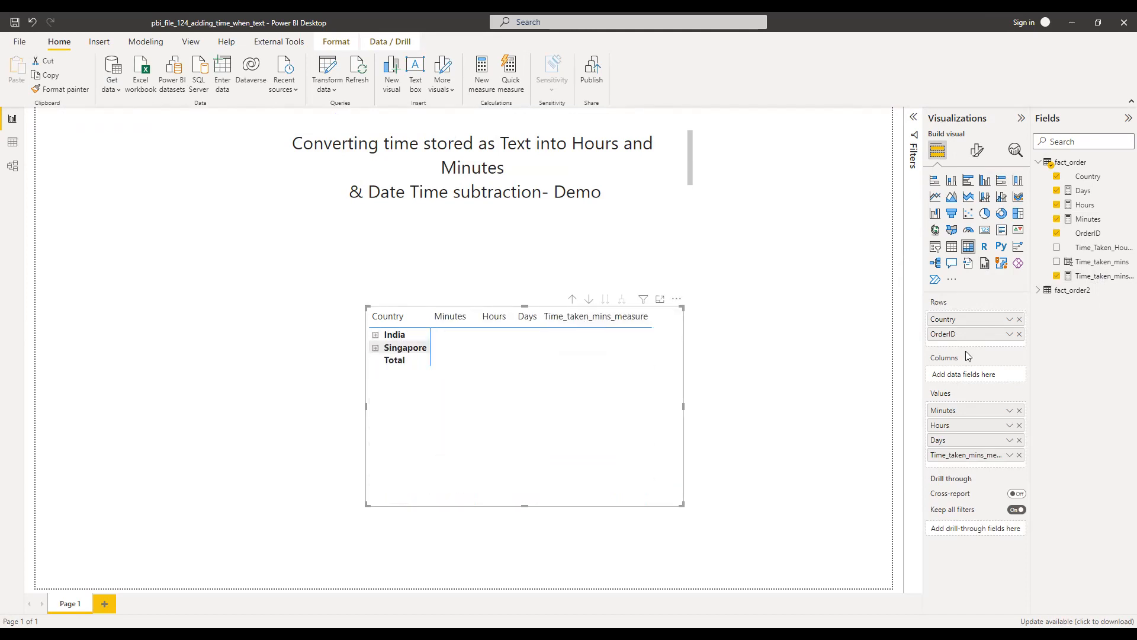
left_click(1040, 162)
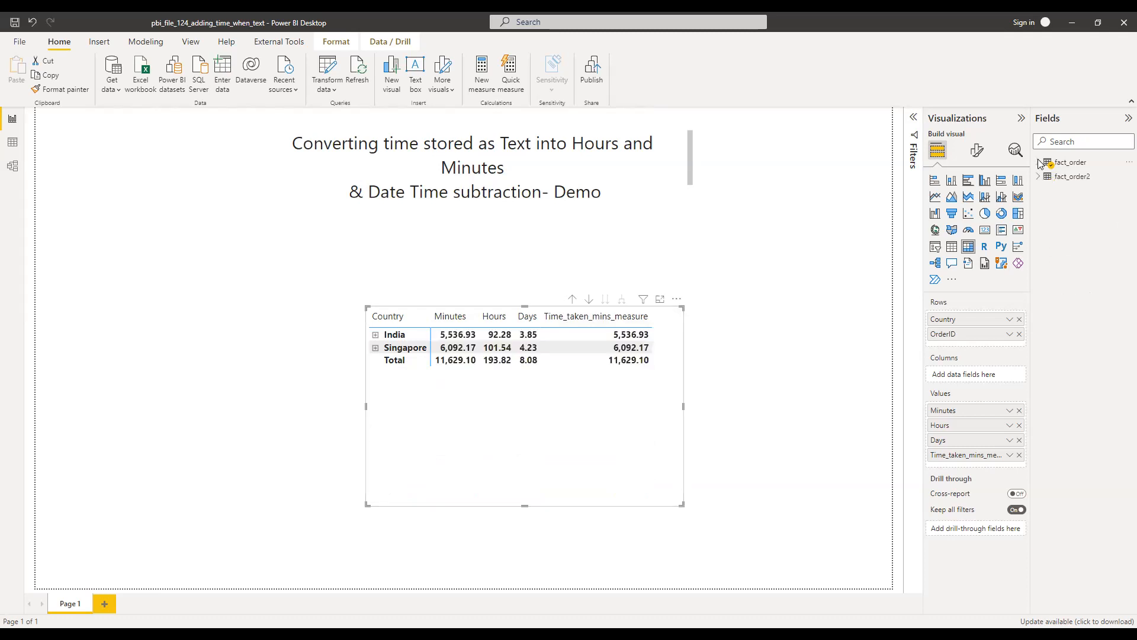
left_click(473, 168)
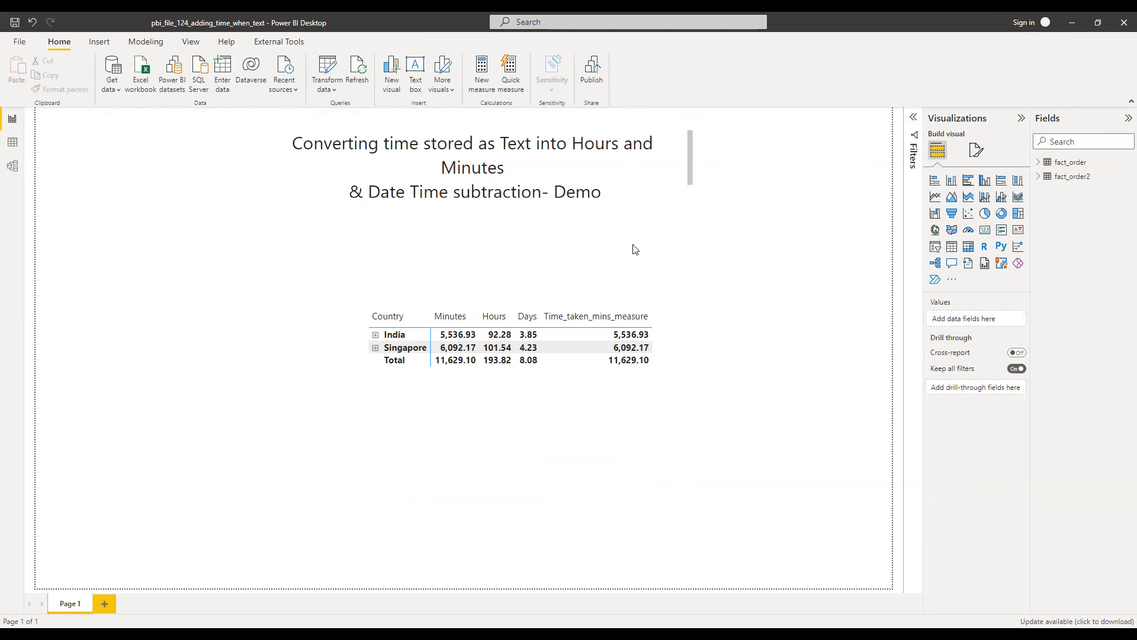
mouse_move(971, 289)
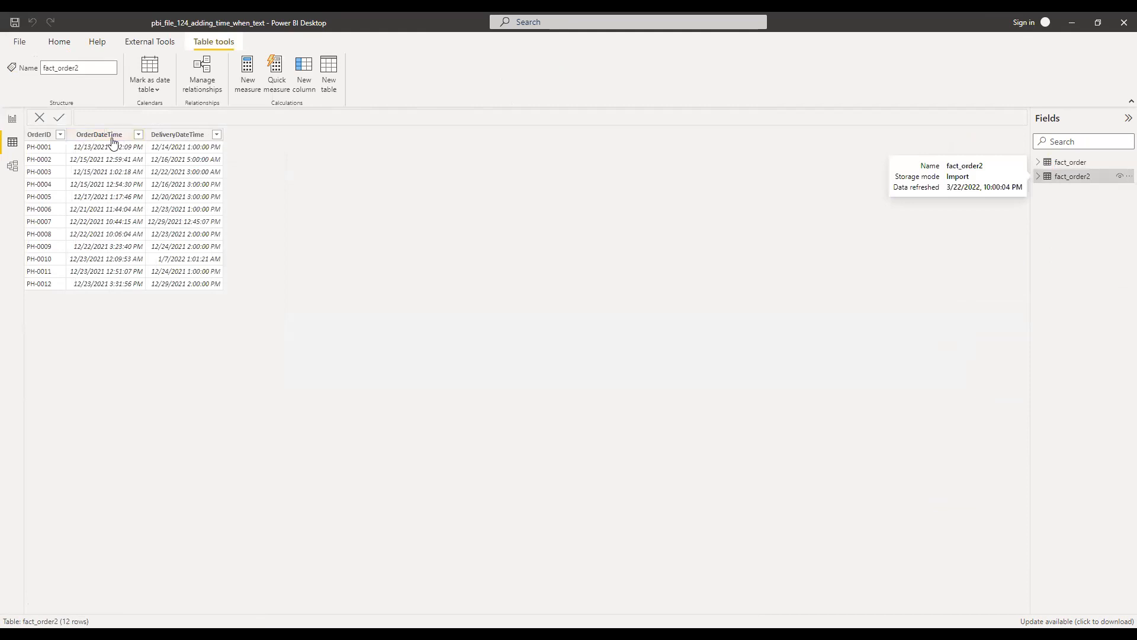
Step: View fact_order2's data and inspect its OrderDateTime and DeliveryDateTime columns
left_click(98, 134)
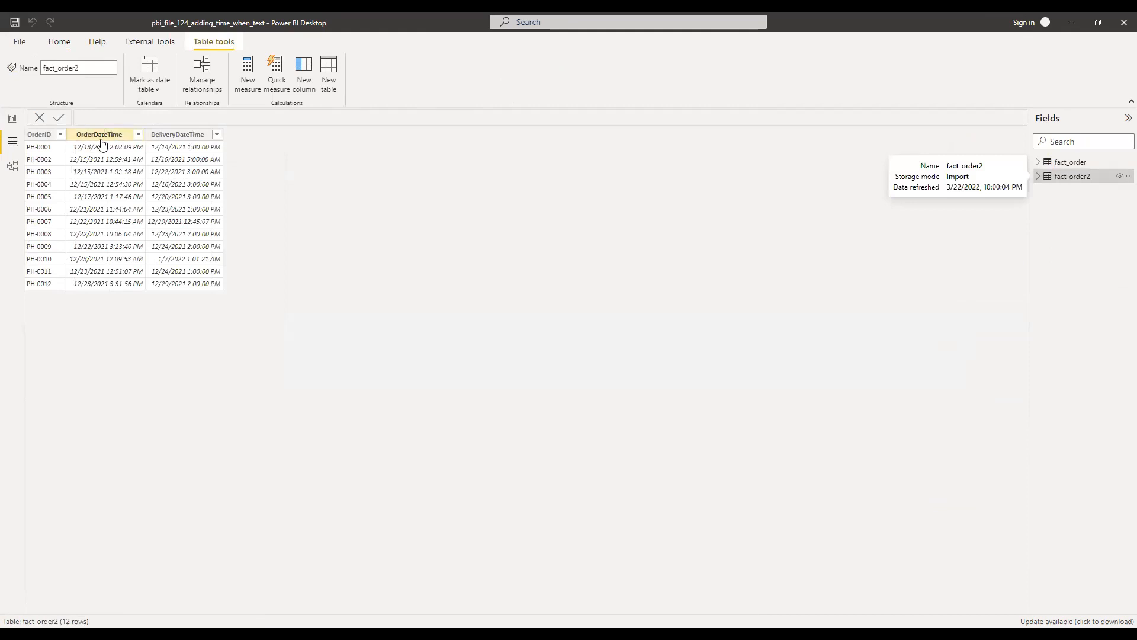
left_click(98, 134)
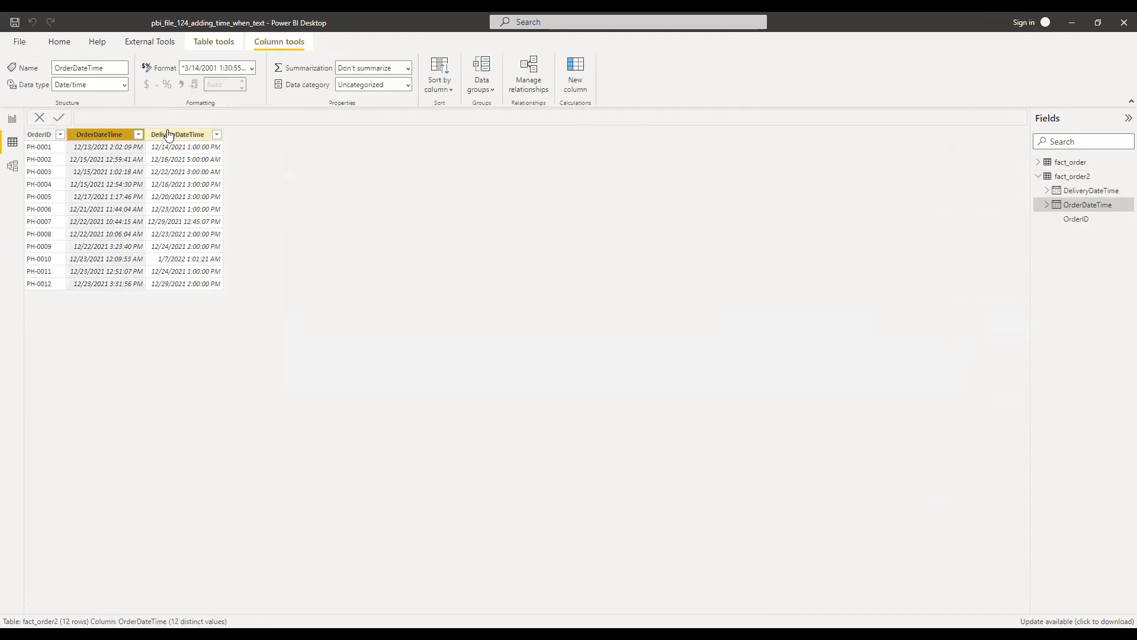
left_click(178, 134)
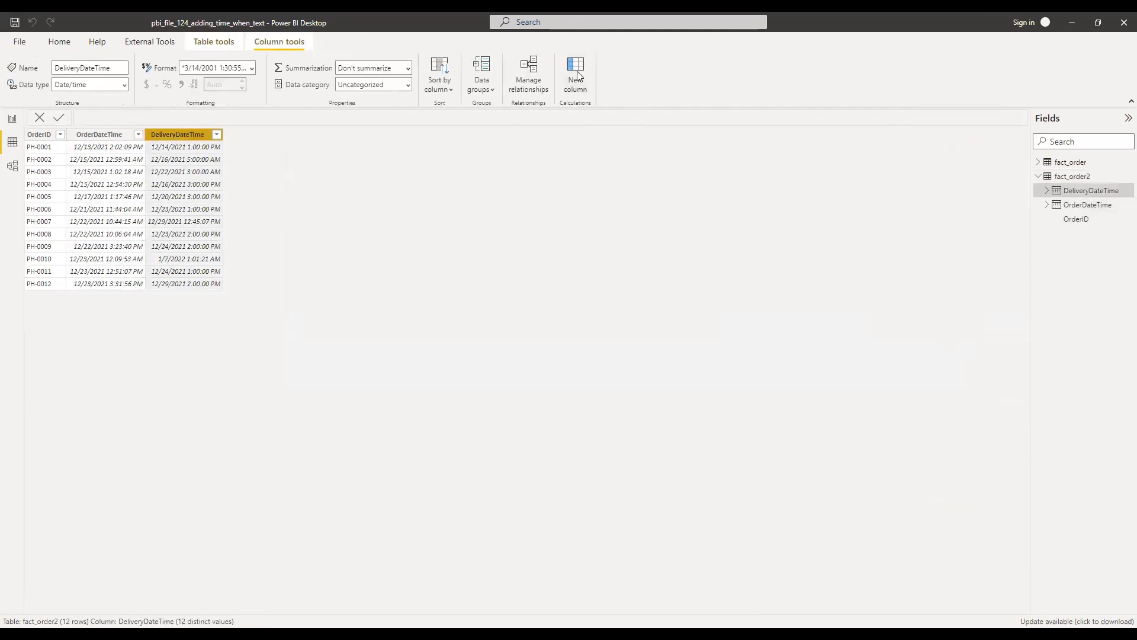
mouse_move(406, 154)
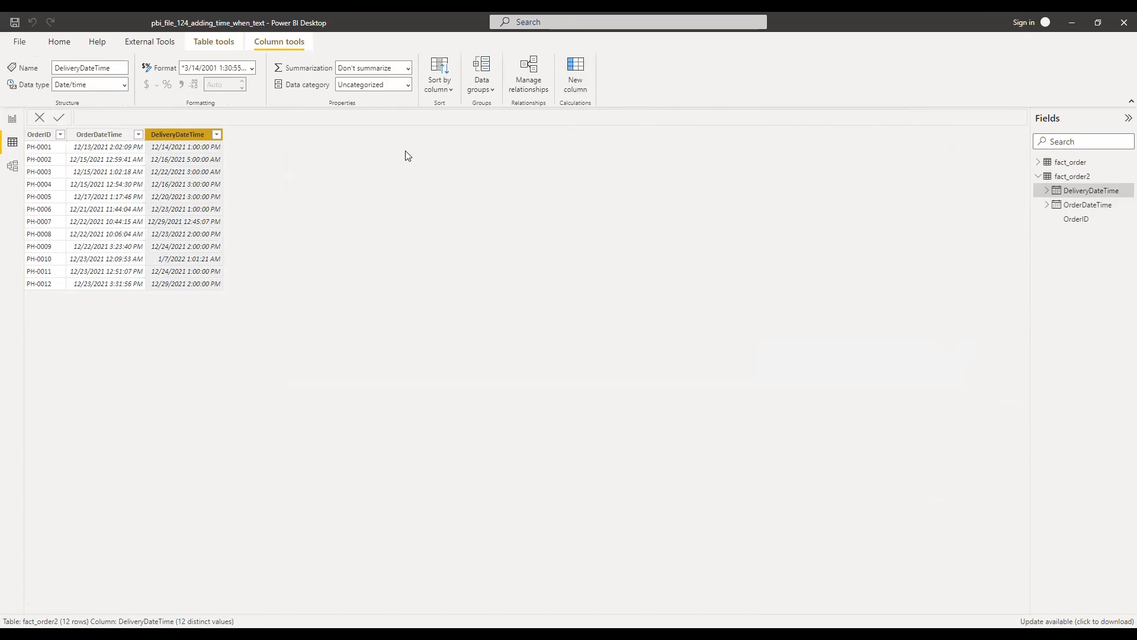
mouse_move(282, 150)
type("Time_taken")
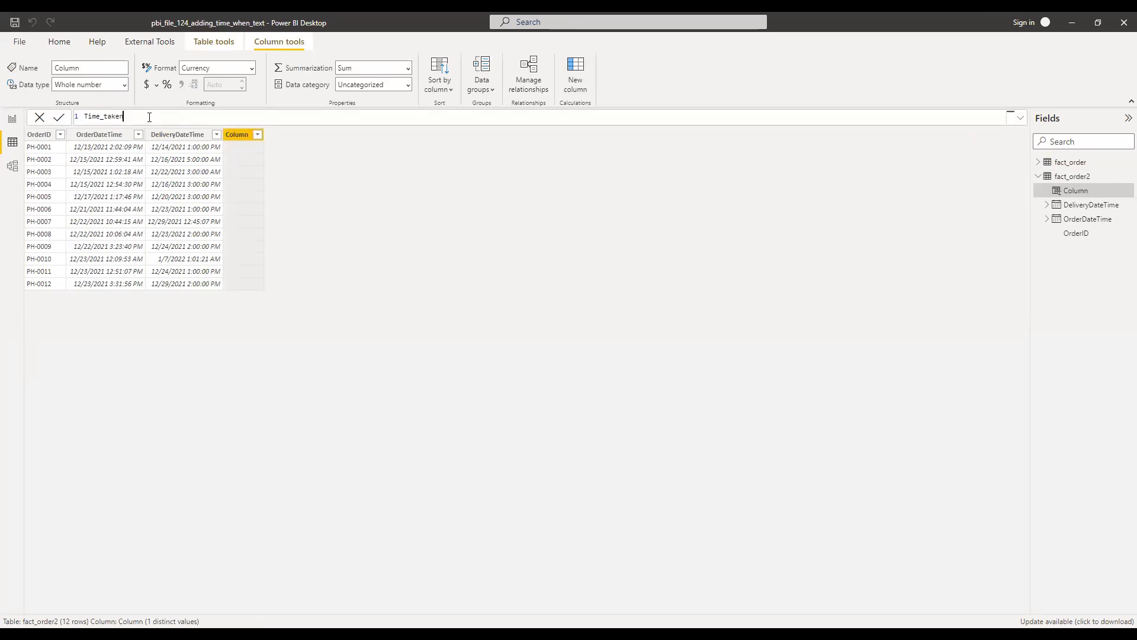
Step: Define Time_taken_hours = DATEDIFF(fact_order2[OrderDateTime], fact_order2[DeliveryDateTime], HOUR), picking both fields from autocomplete
type("=")
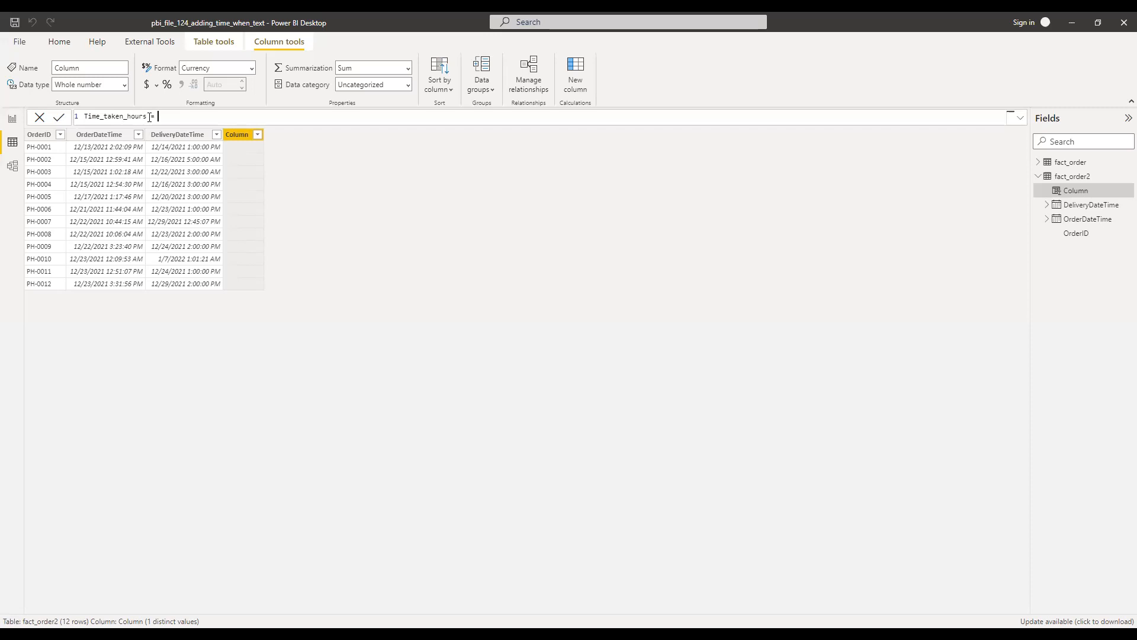
type("date")
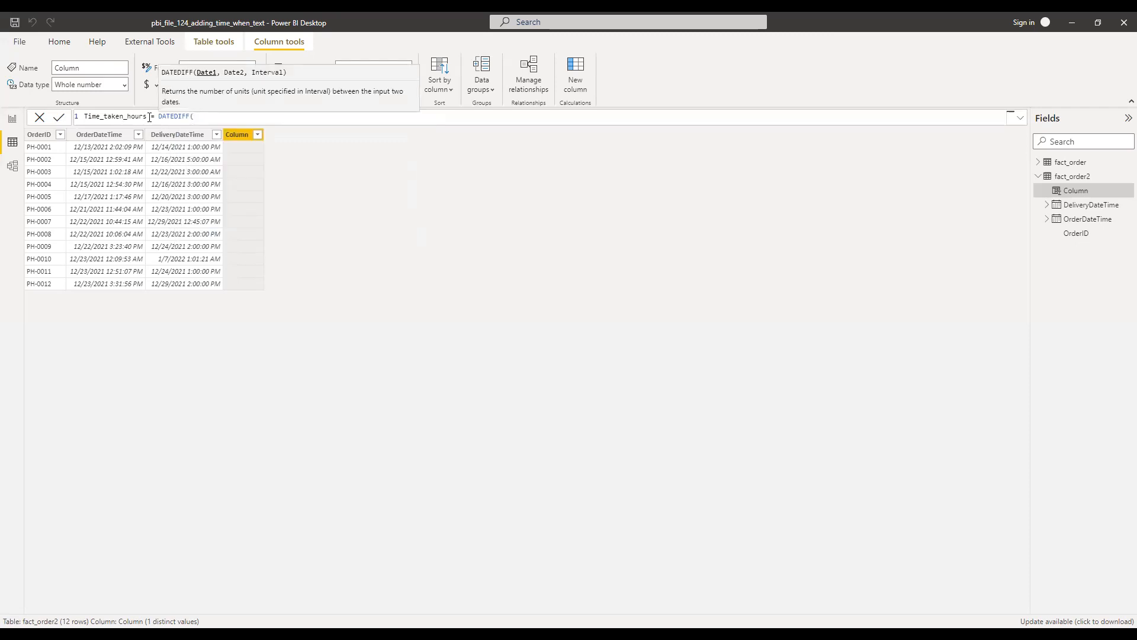
type("order")
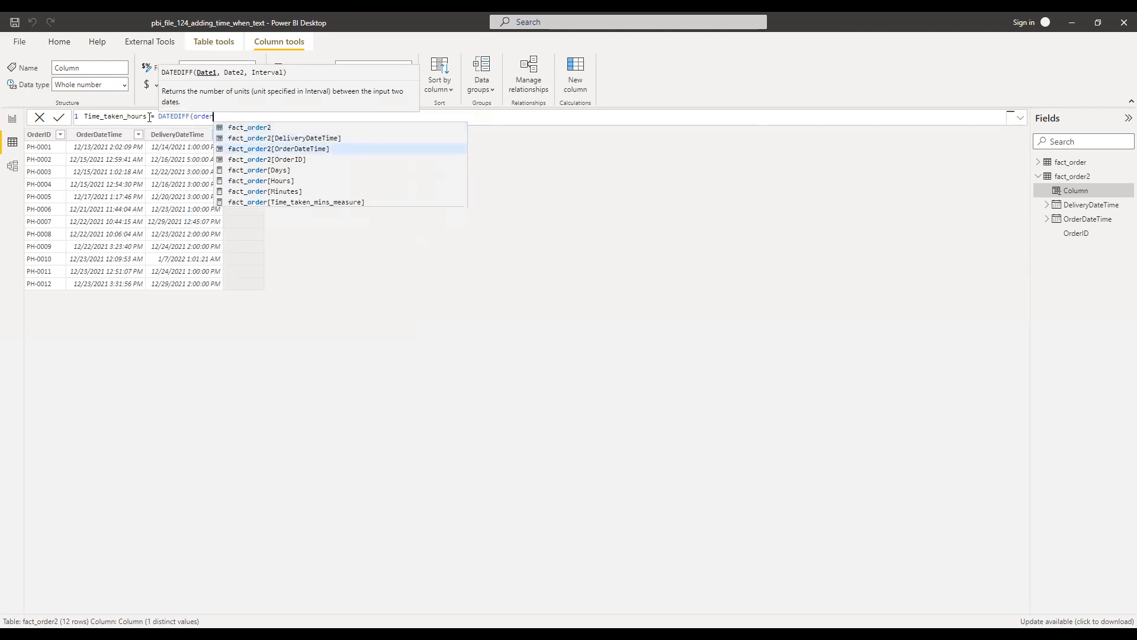
left_click(276, 148)
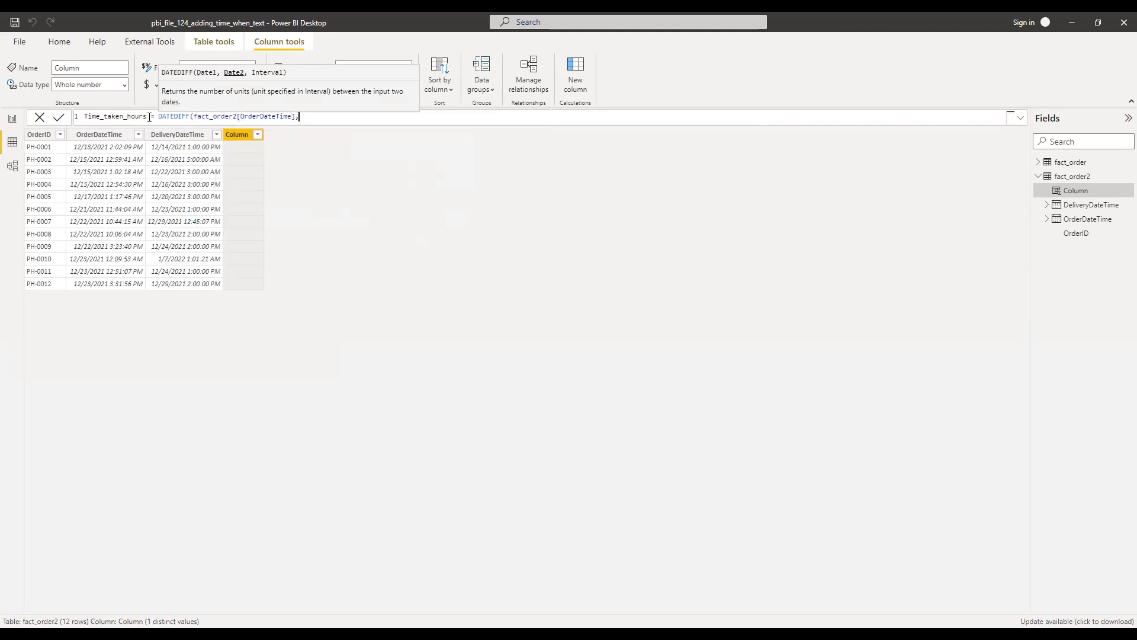
type(",order")
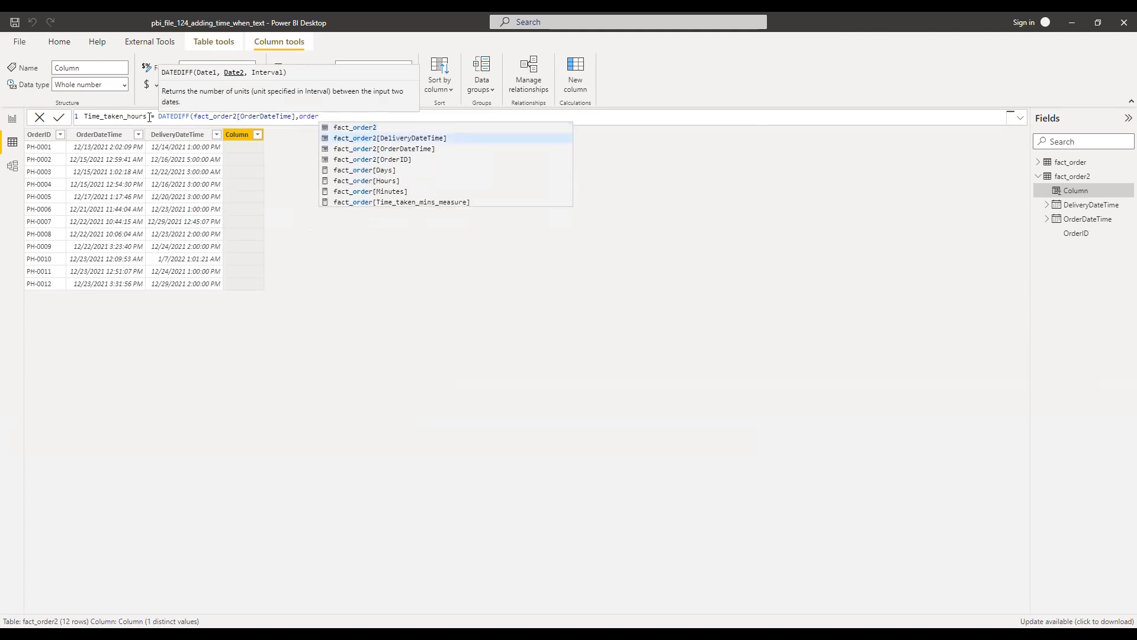
left_click(390, 138)
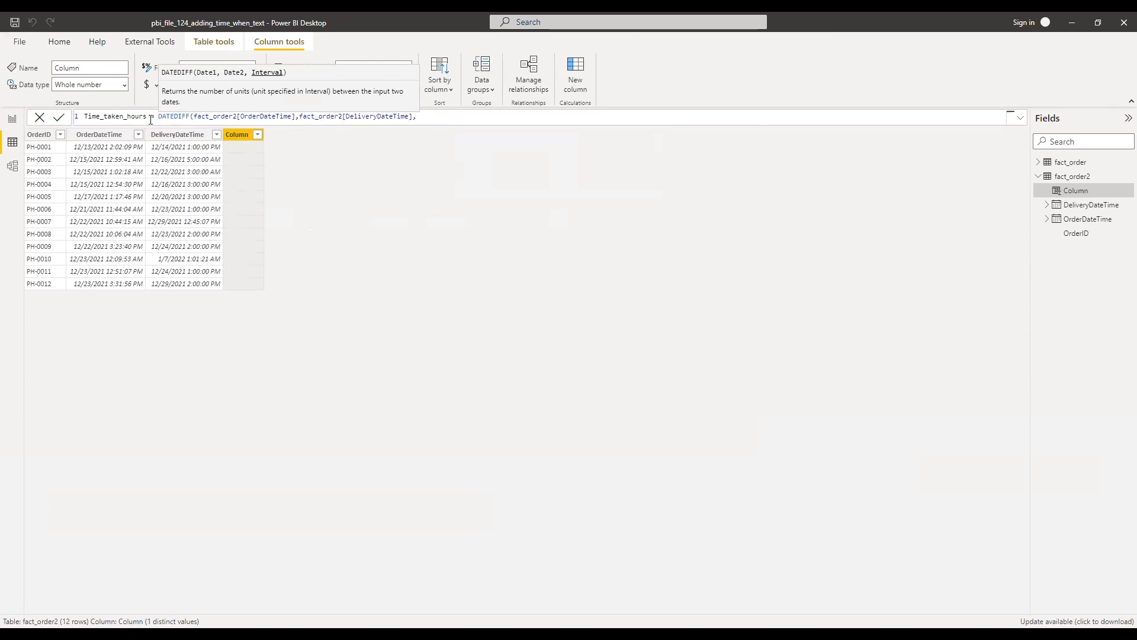
type("hou")
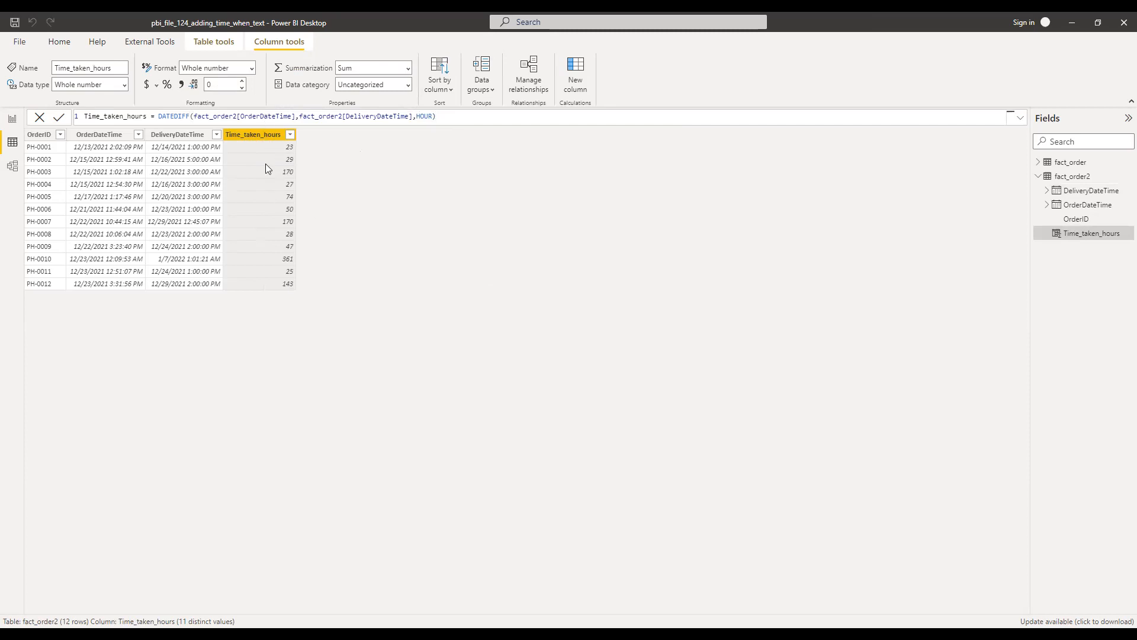
mouse_move(266, 213)
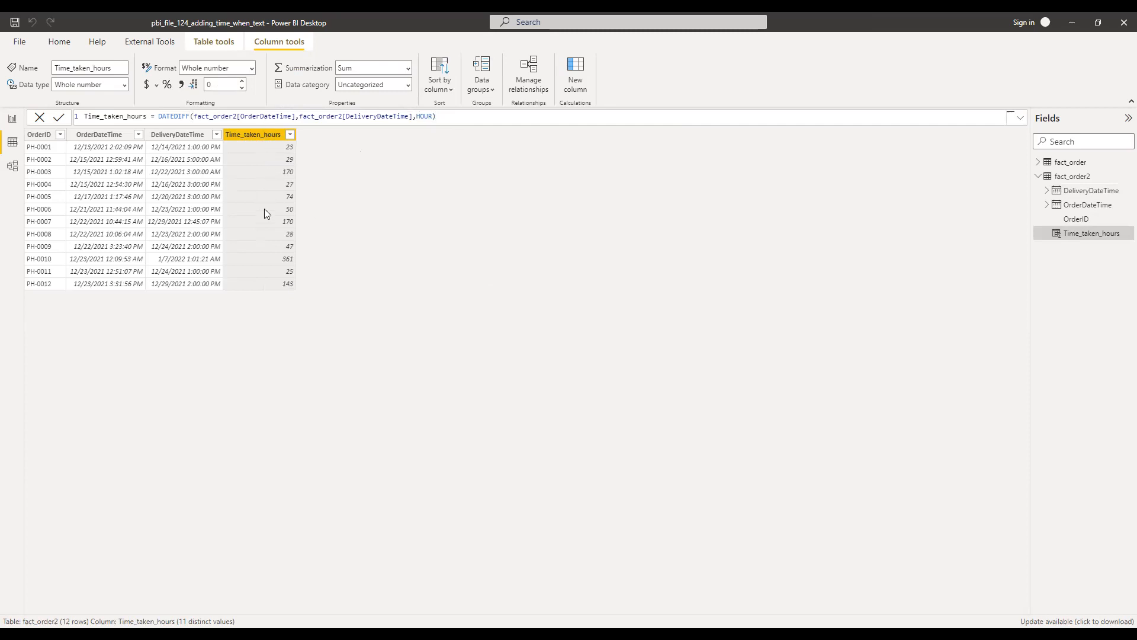
mouse_move(11, 141)
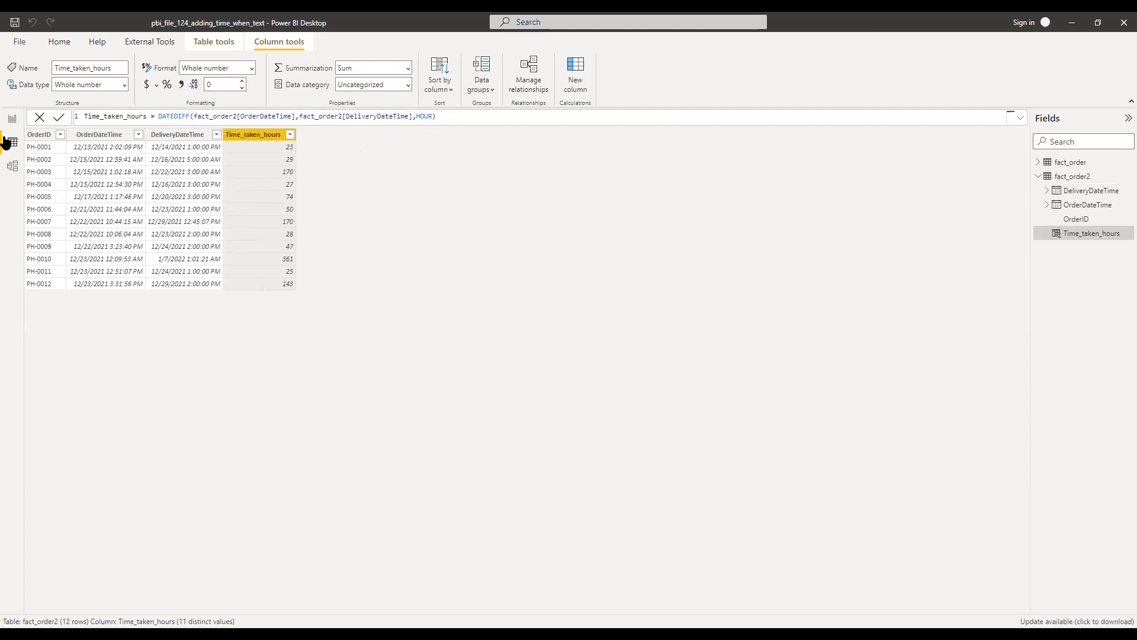